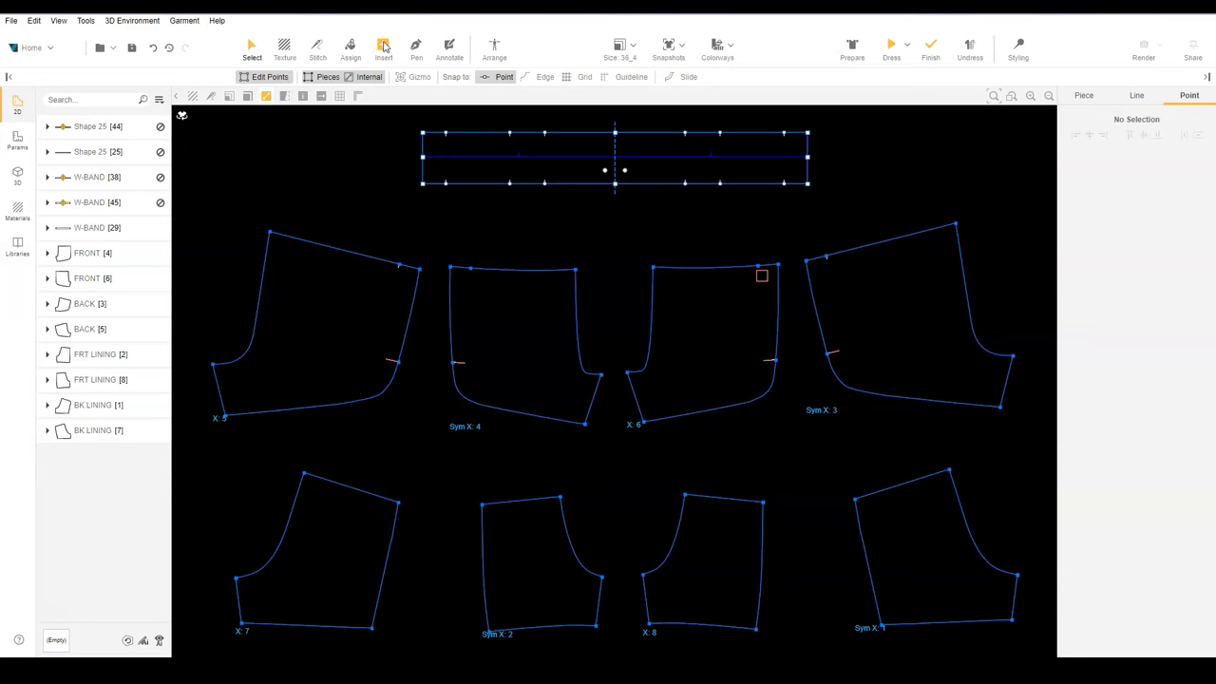
# Insert a round 0.87 cm eyelet ellipse on the waistband
pyautogui.click(383, 45)
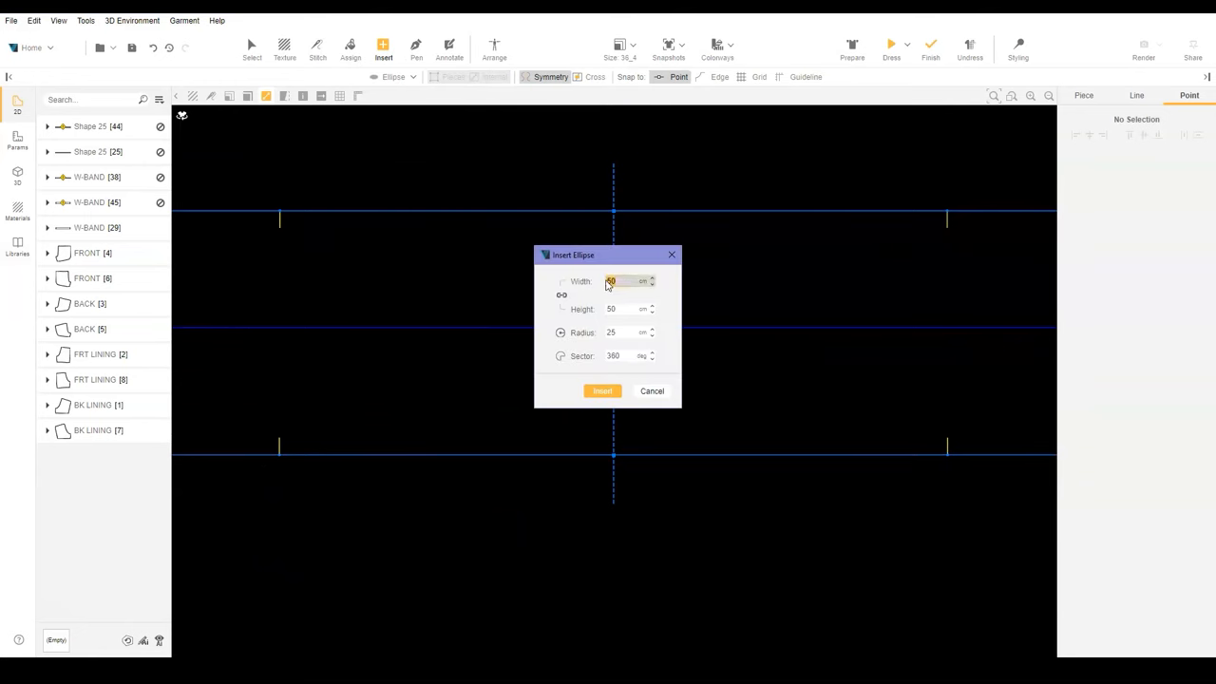
pyautogui.tripleClick(623, 282)
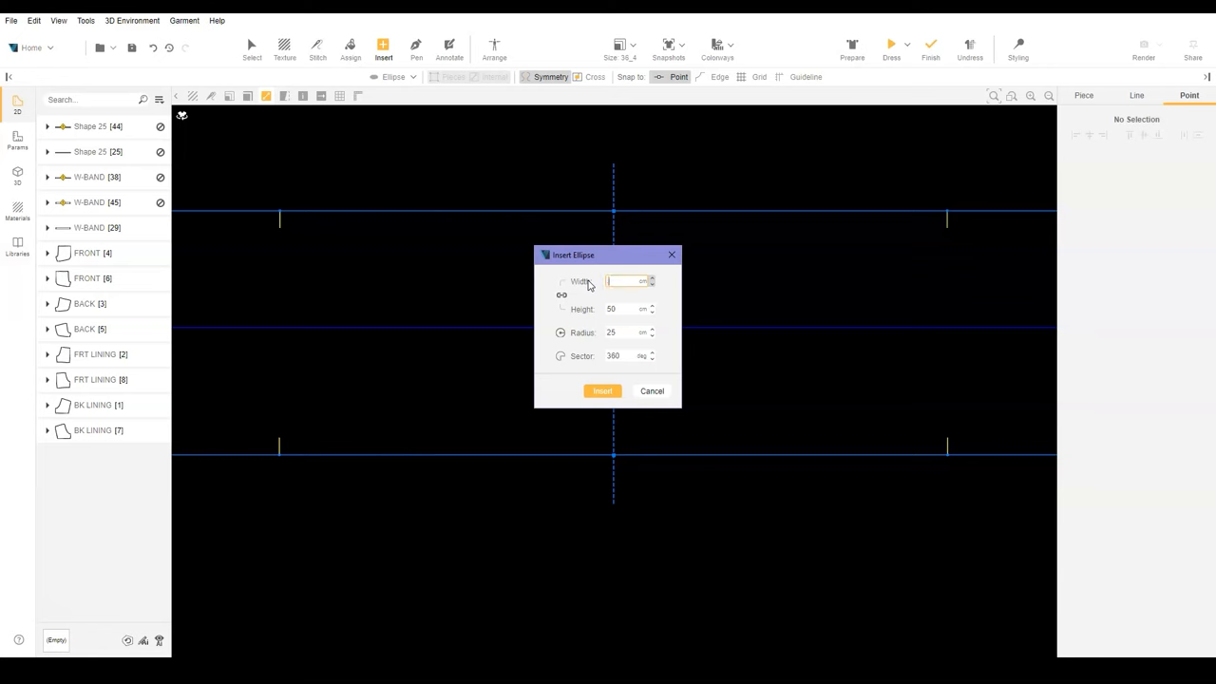
pyautogui.write('0.87')
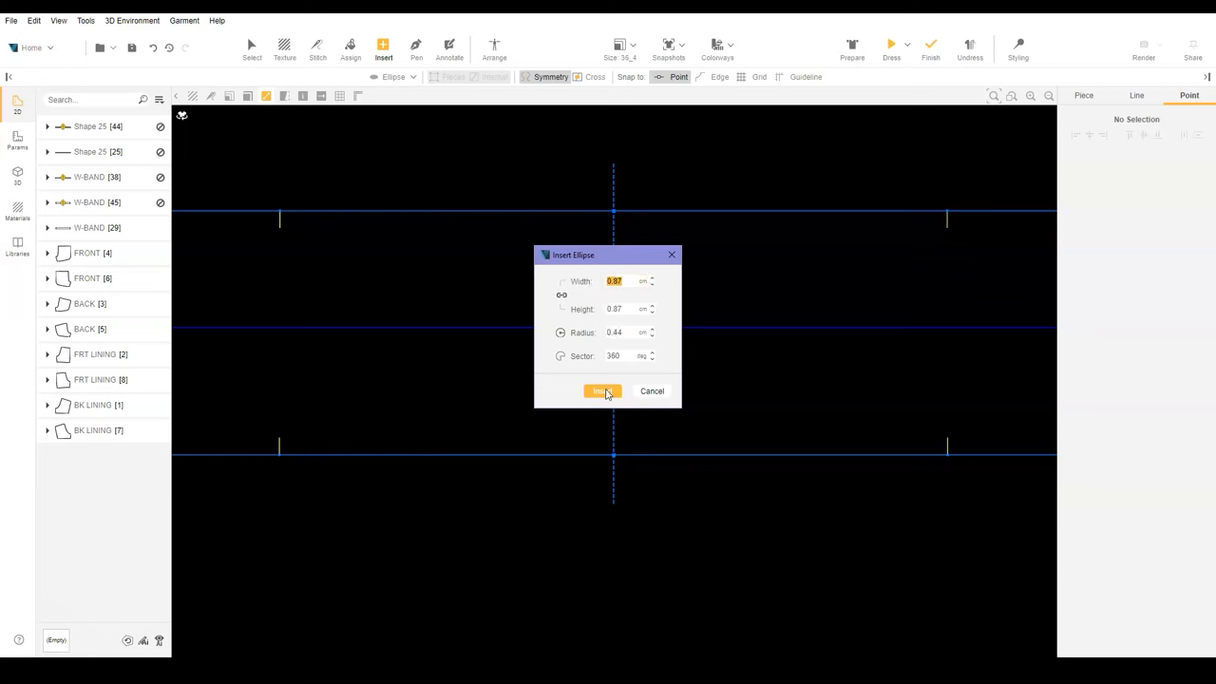
pyautogui.click(600, 391)
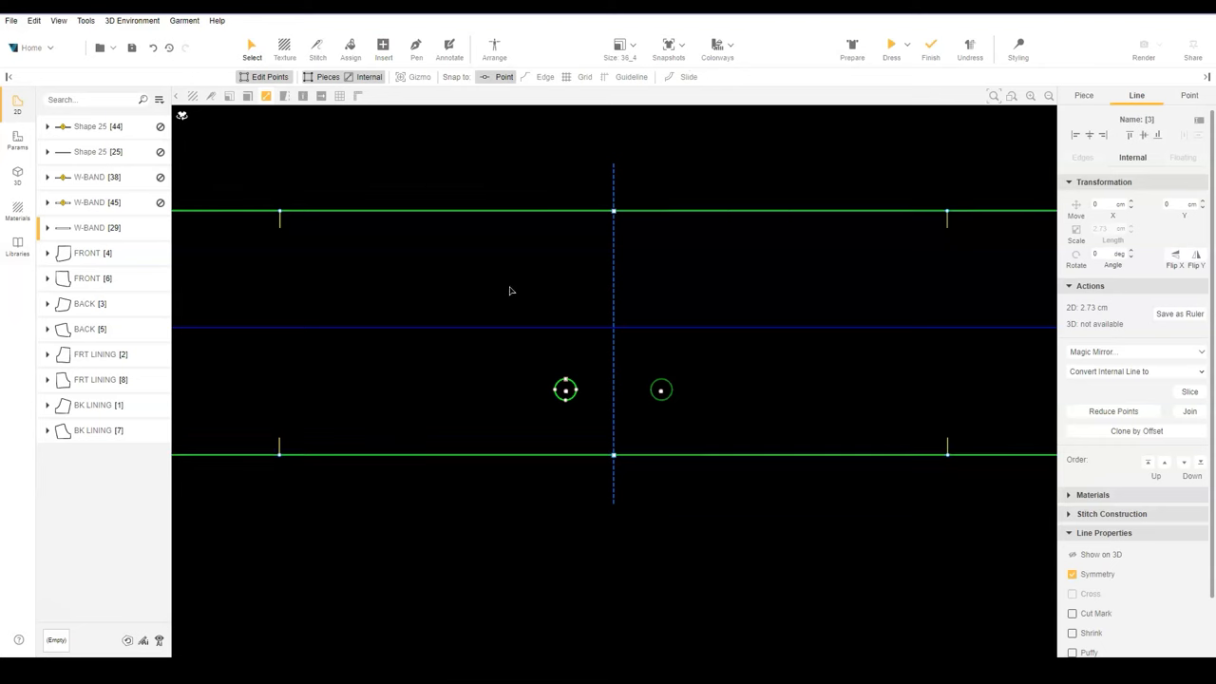
pyautogui.moveTo(896, 357)
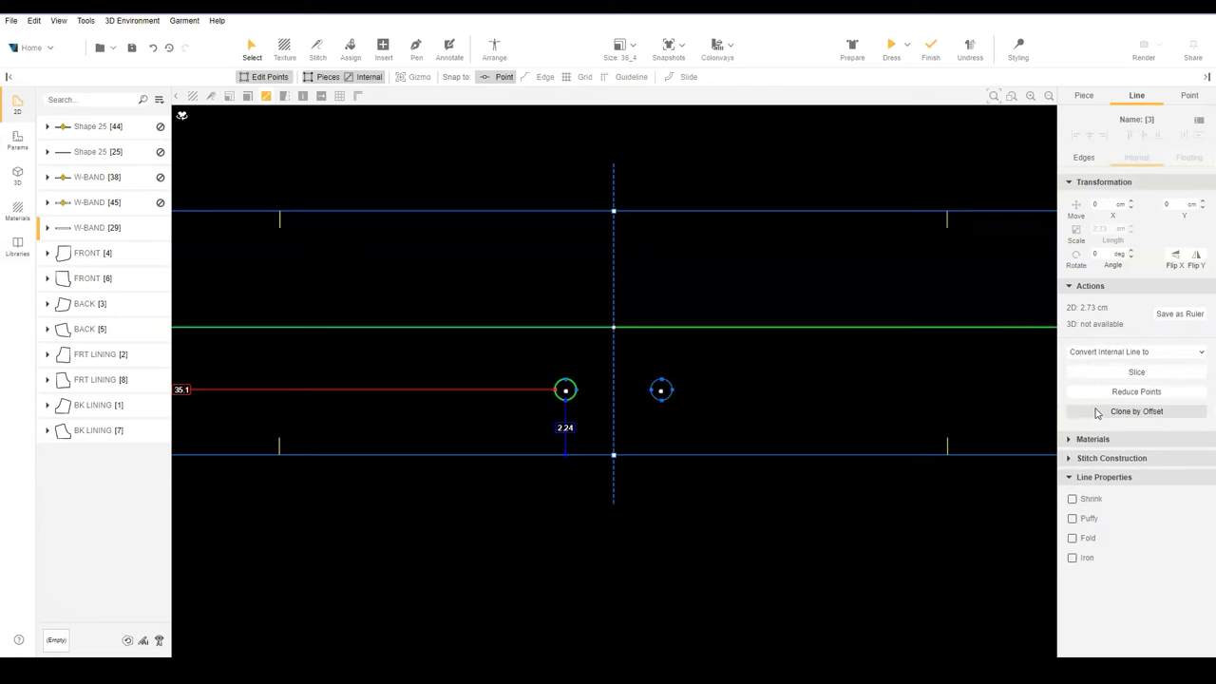
# Assign the Zig Zag seam from the Materials library to the eyelets
pyautogui.click(17, 207)
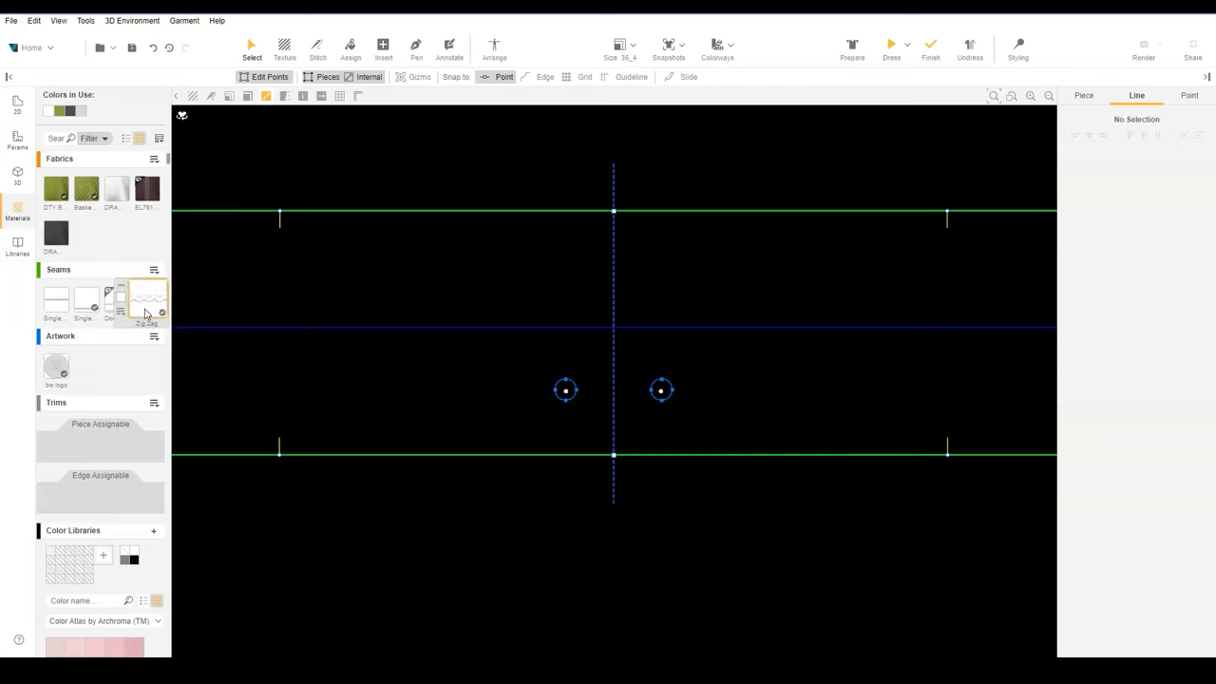
pyautogui.click(148, 300)
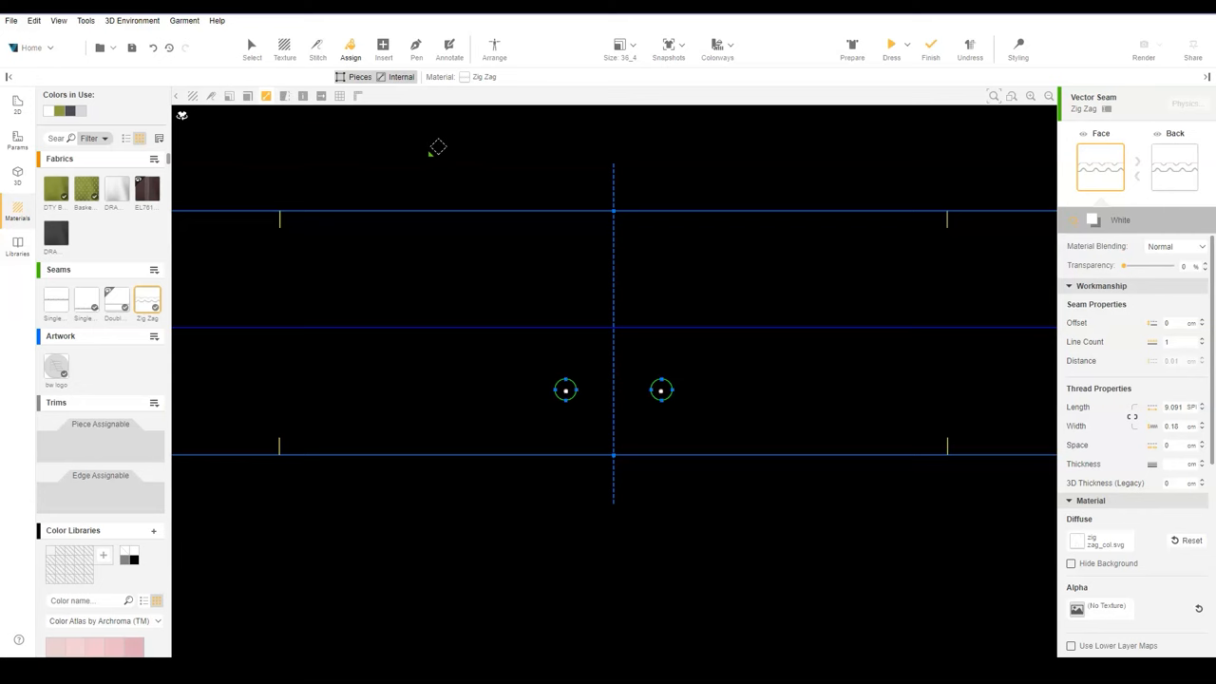
pyautogui.click(251, 45)
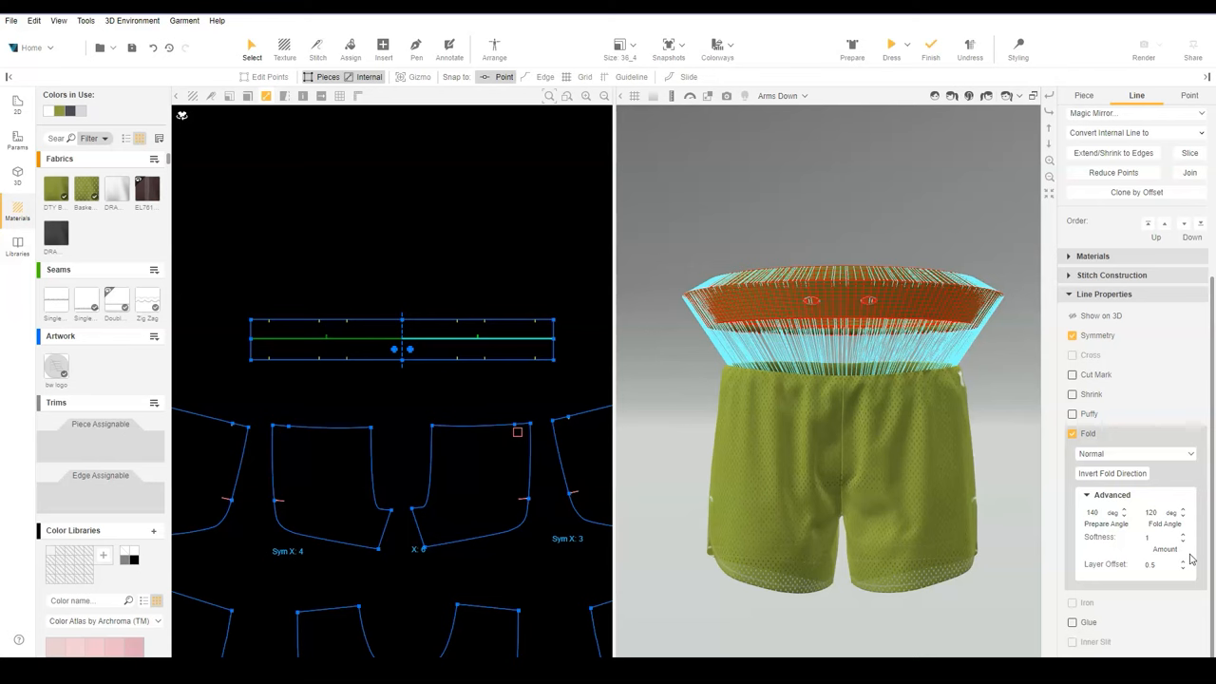
pyautogui.moveTo(1124, 565)
pyautogui.write('-140')
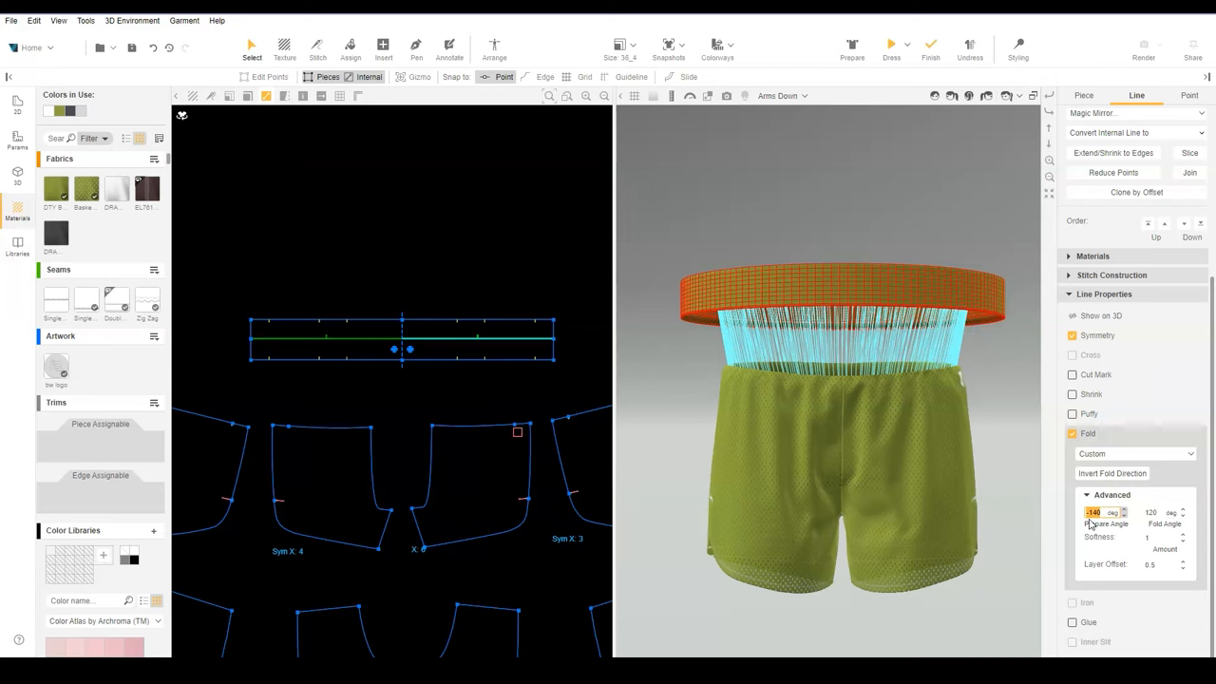
pyautogui.moveTo(485, 345)
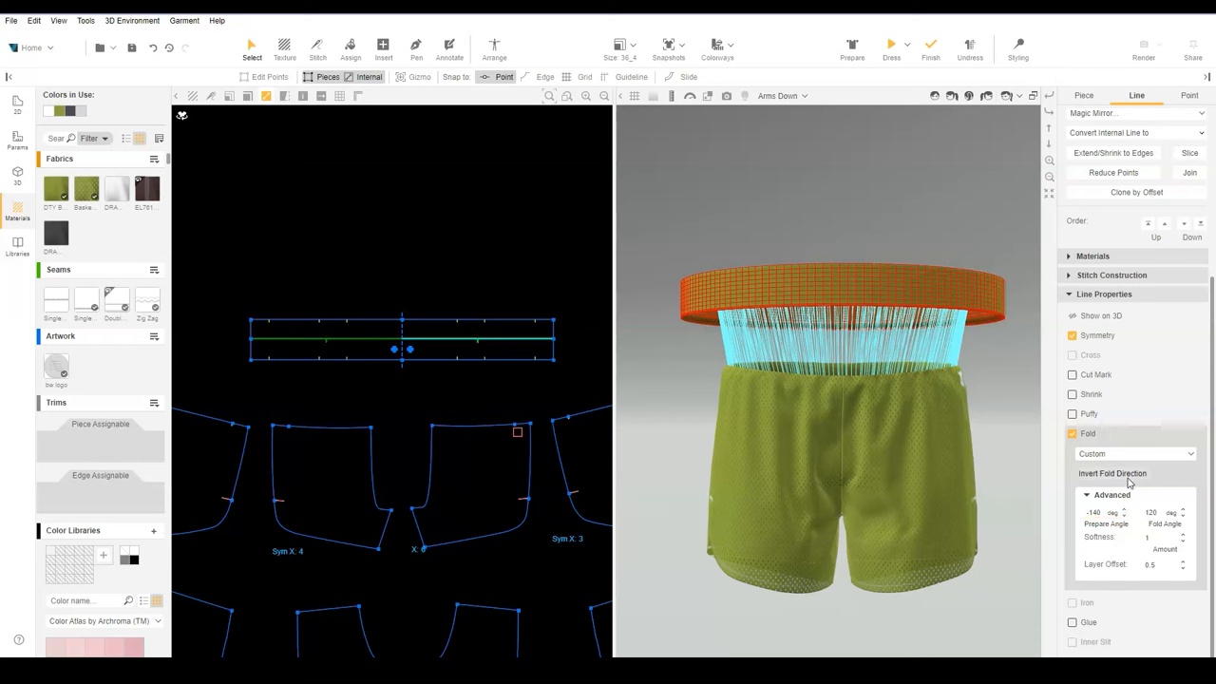
# Set the waistband line to a Custom fold with Prepare Angle -140
pyautogui.click(1112, 473)
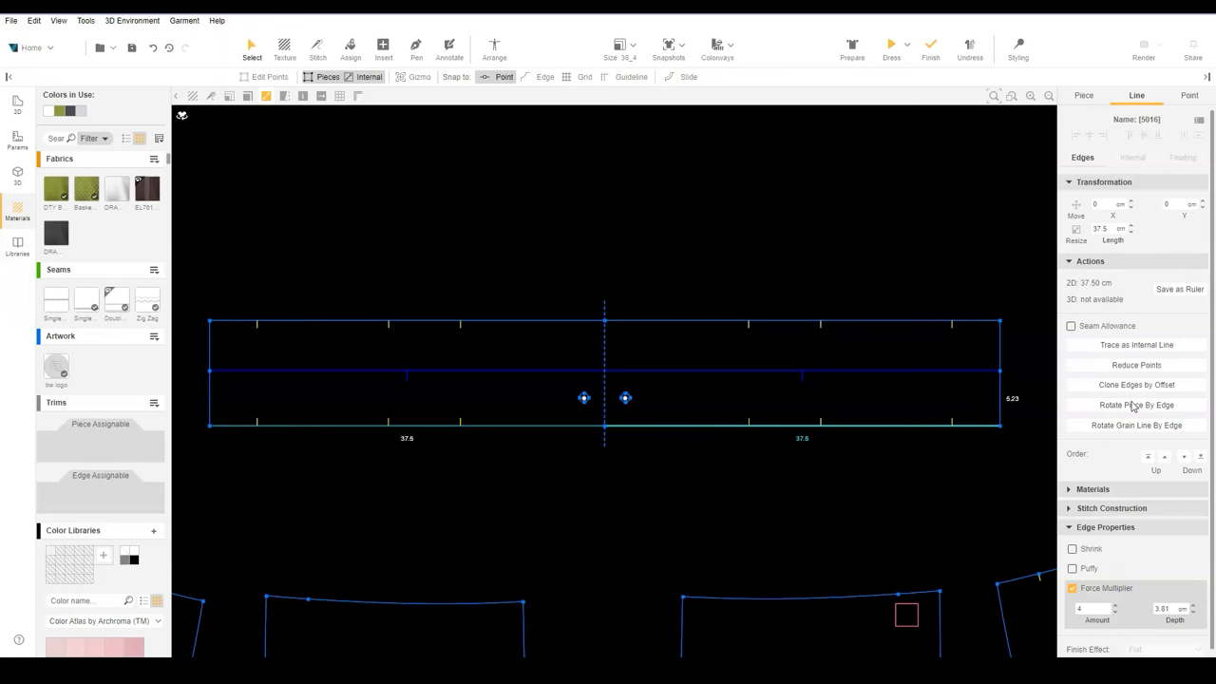
# Clone the waistband edge by offset as an internal line through the eyelets
pyautogui.click(1136, 384)
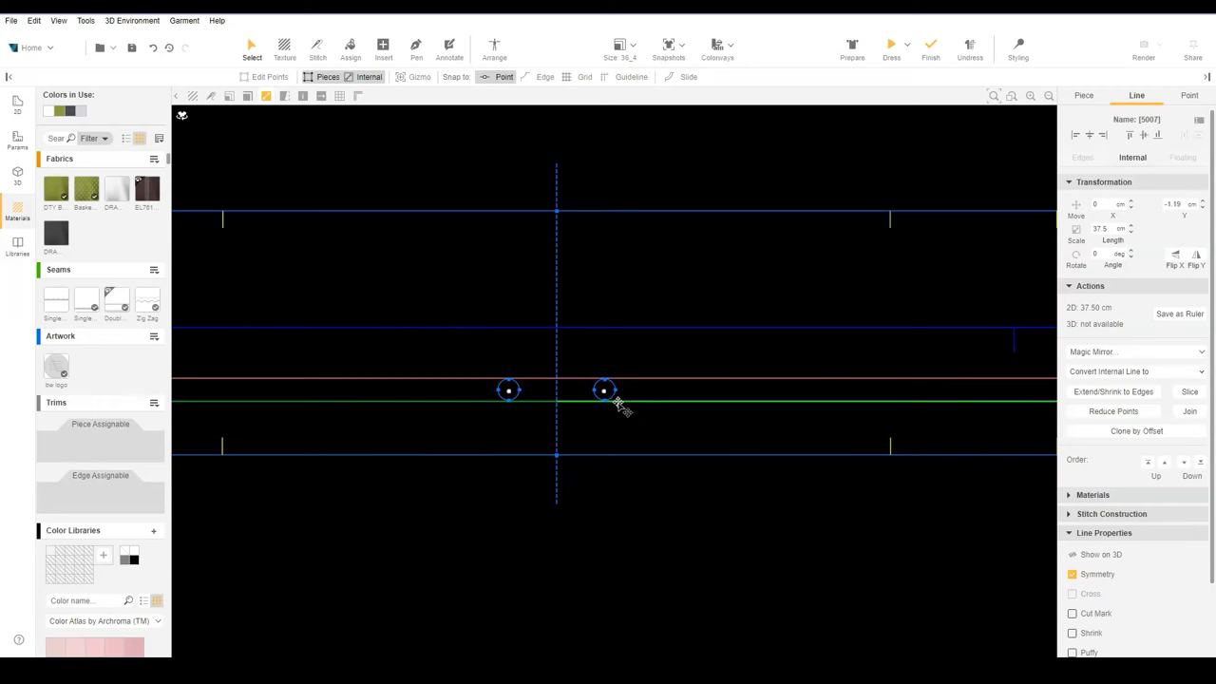
pyautogui.click(676, 559)
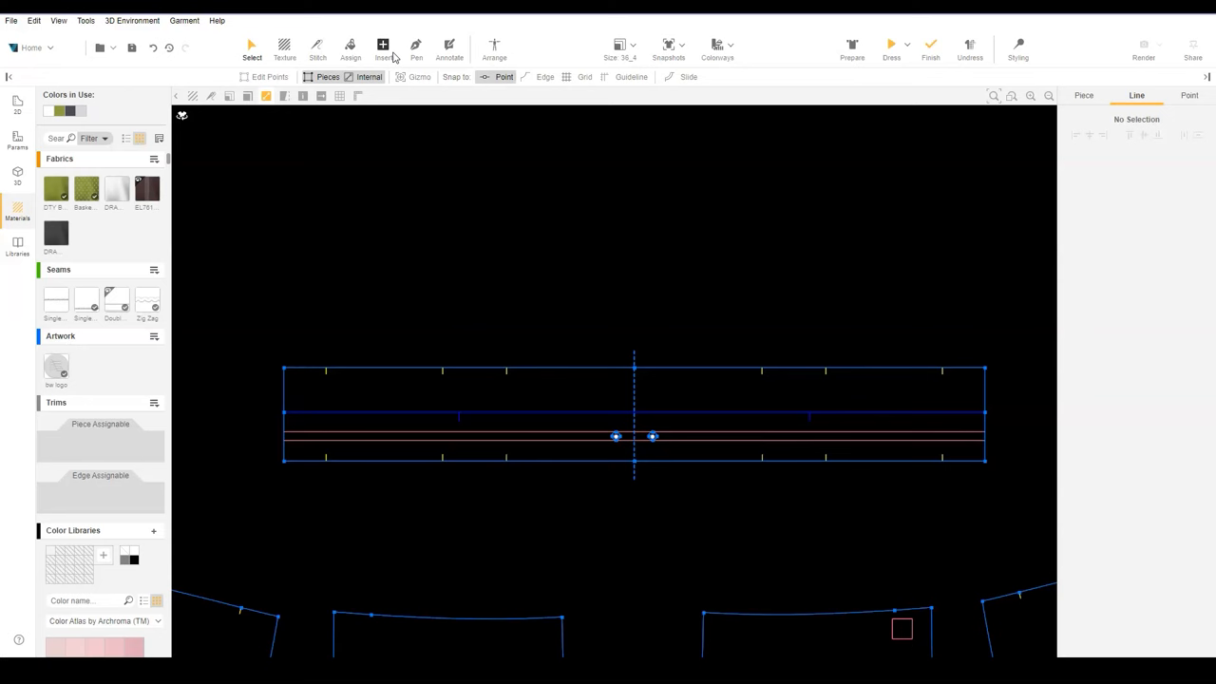
# Insert a 50 x 1 cm rectangle strip and give its edges a Rounded finish effect
pyautogui.click(384, 47)
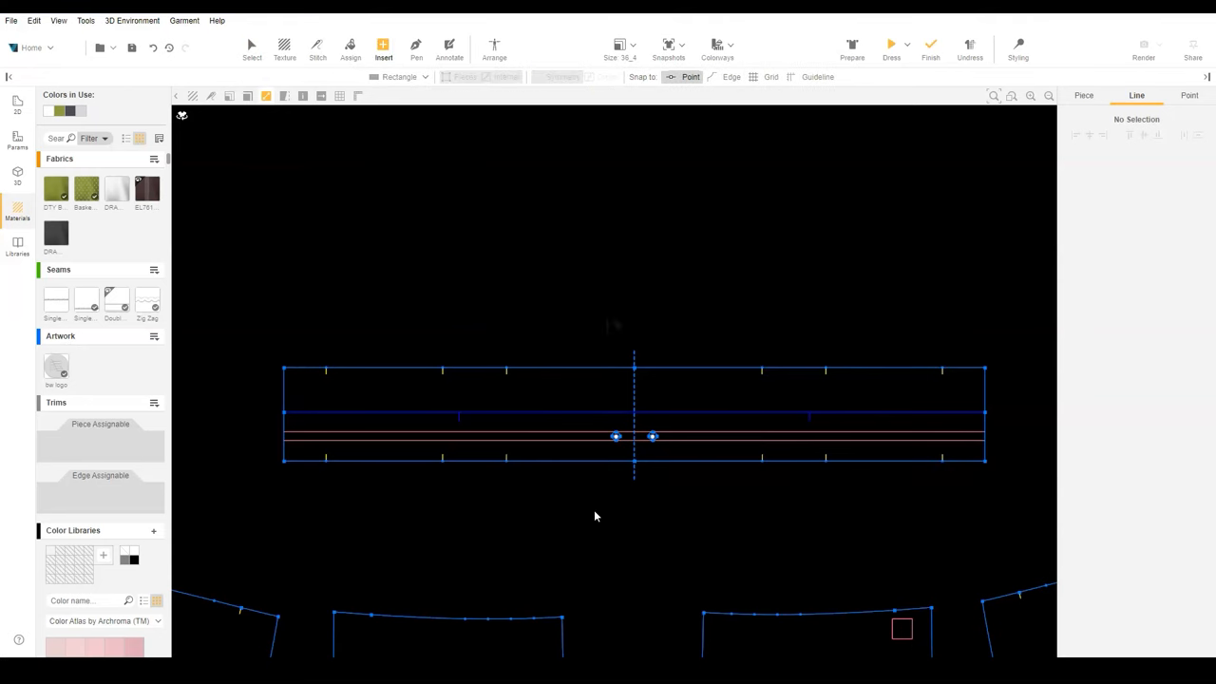
pyautogui.click(384, 46)
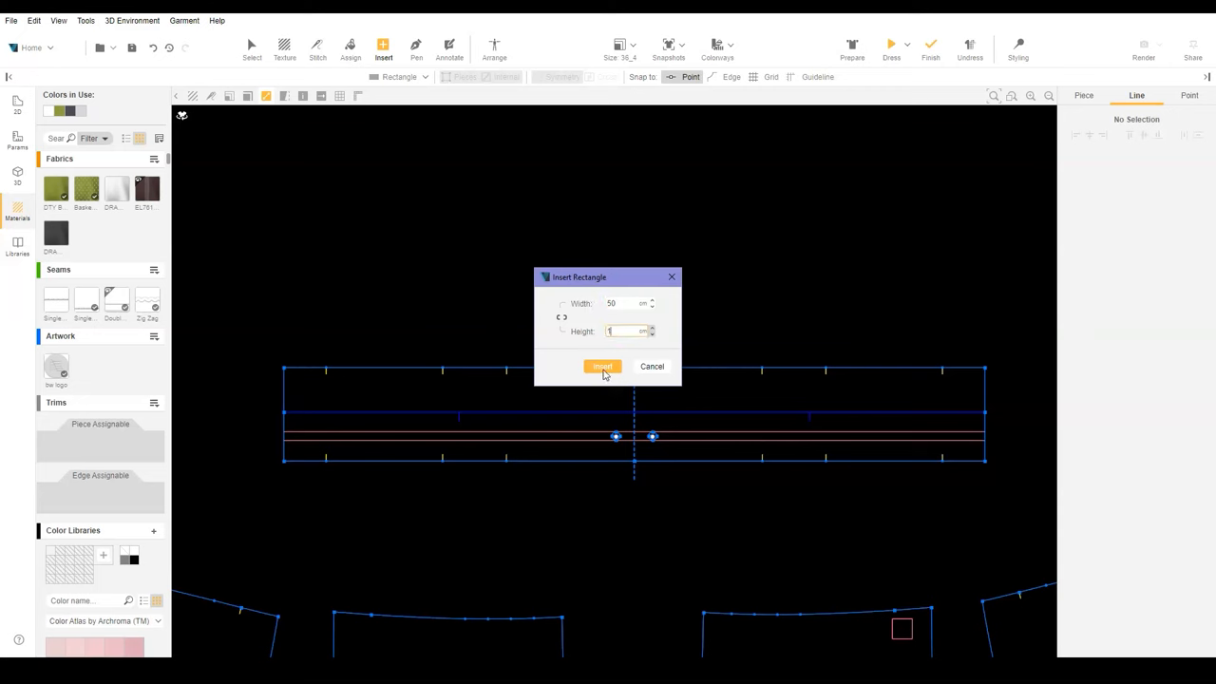
pyautogui.click(602, 367)
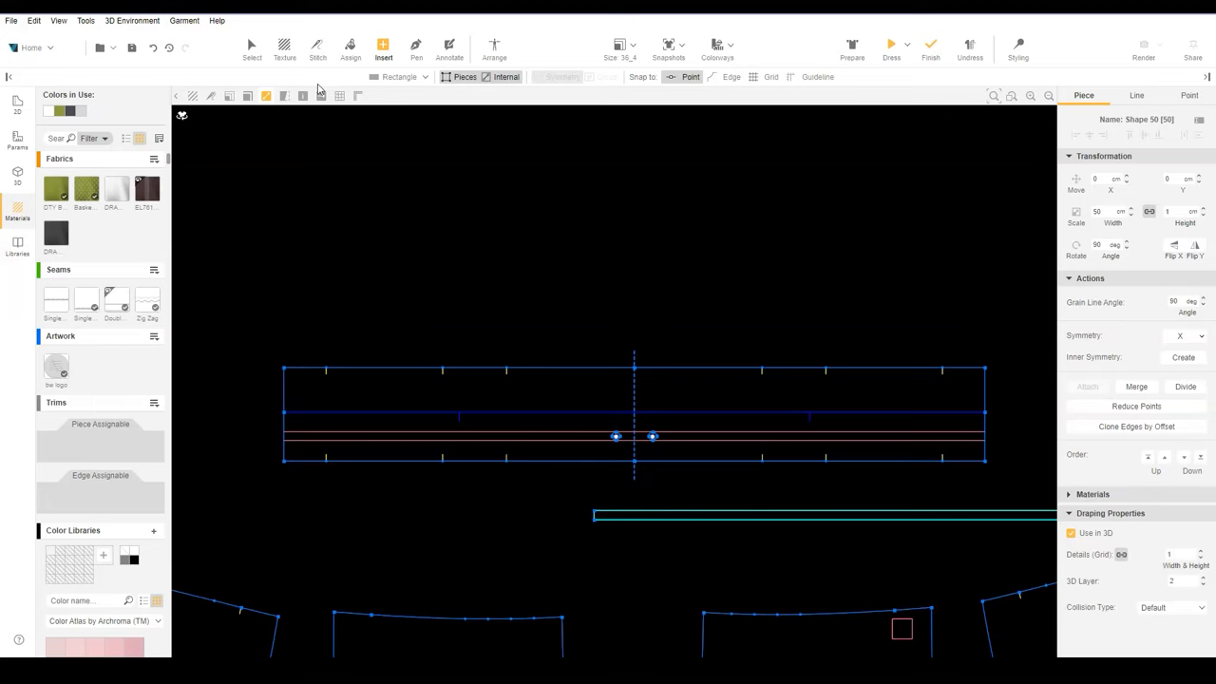
pyautogui.click(251, 45)
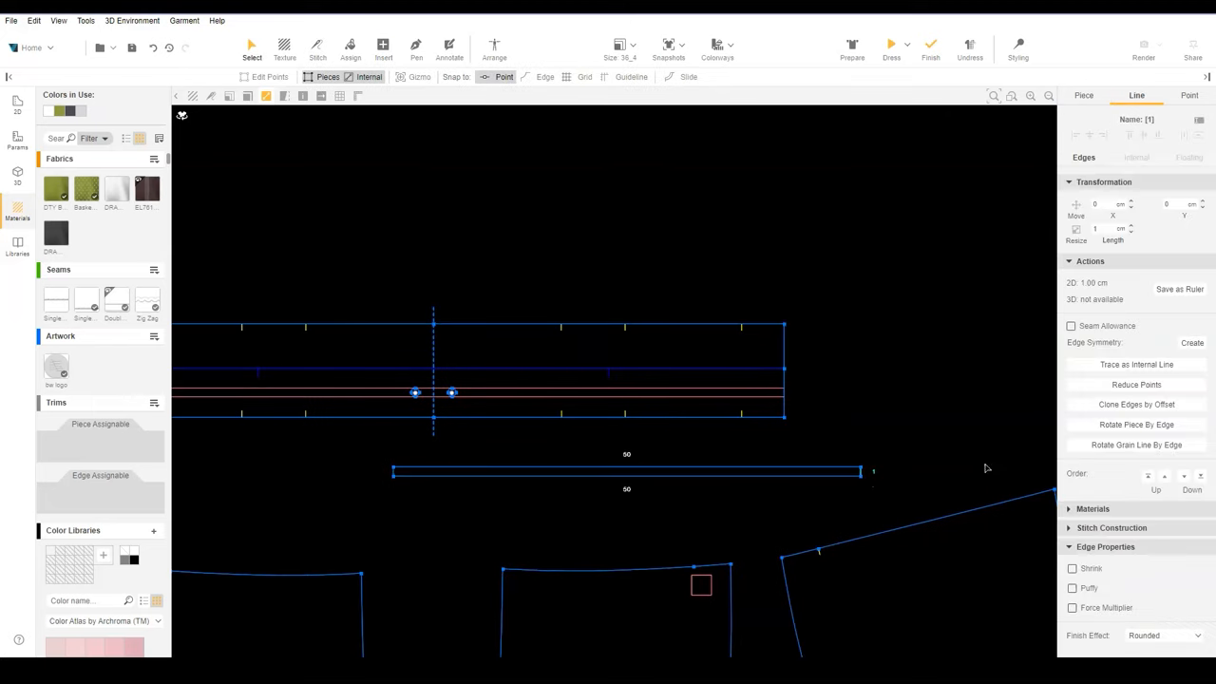
pyautogui.click(498, 521)
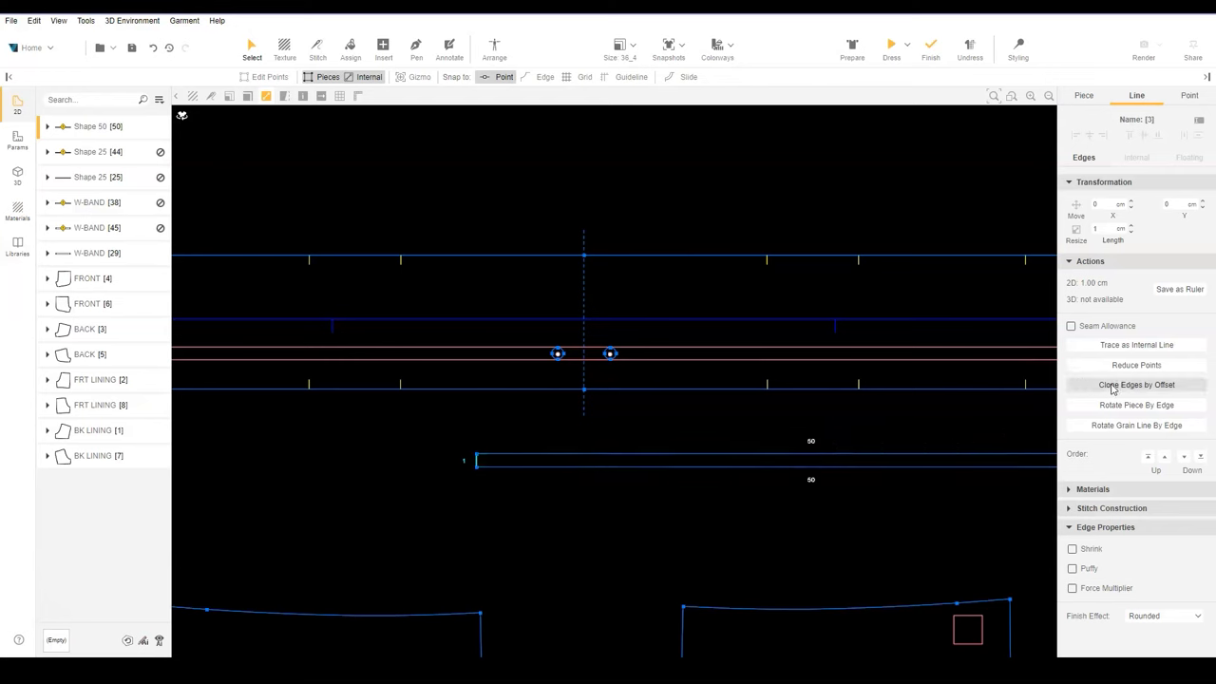
# Clone the strip edge by offset and make it a Custom fold with a layer offset
pyautogui.click(1135, 383)
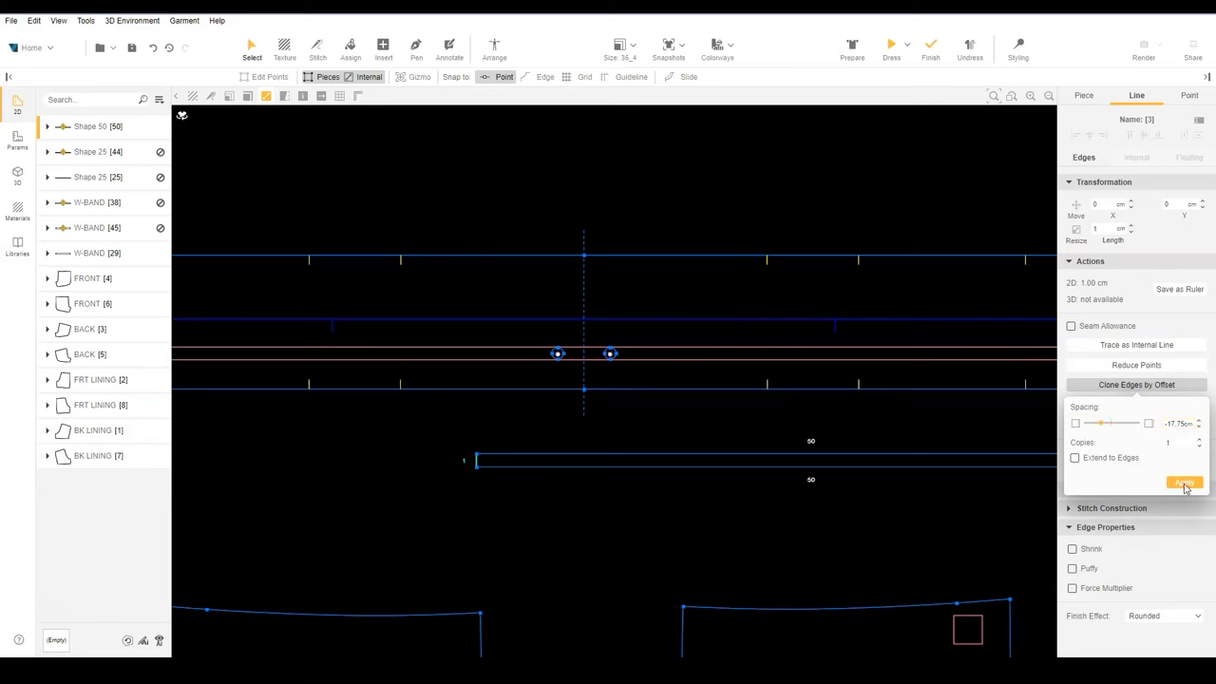
pyautogui.click(1185, 482)
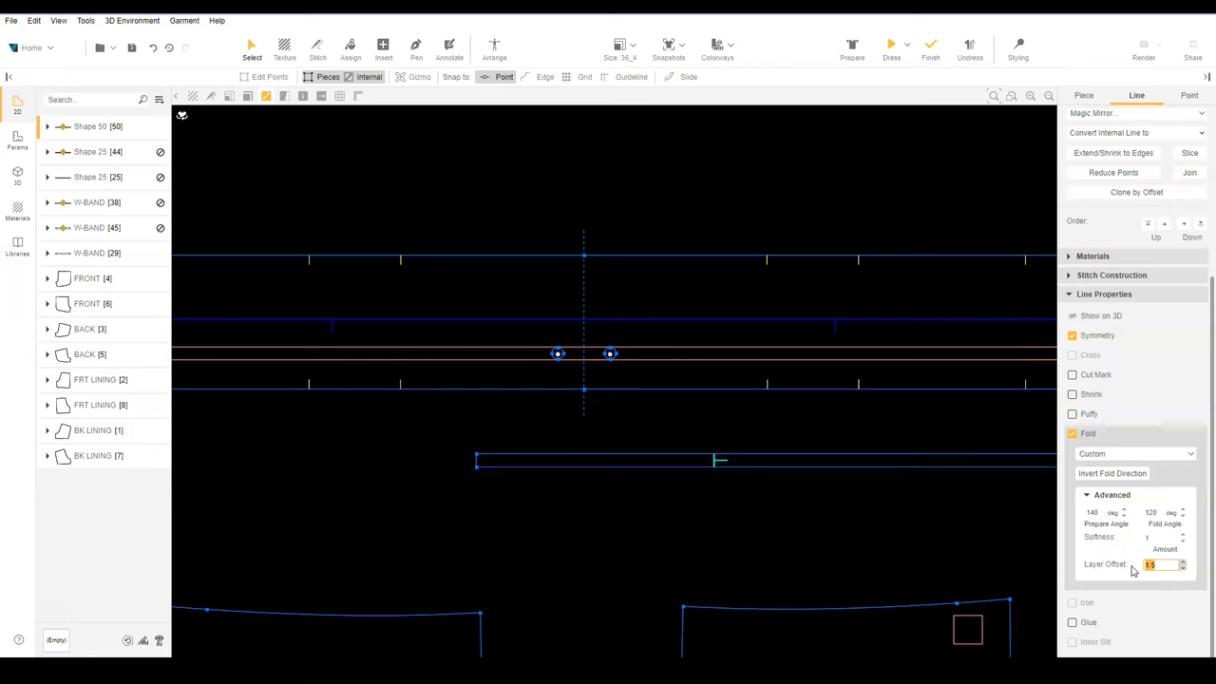
pyautogui.moveTo(836, 524)
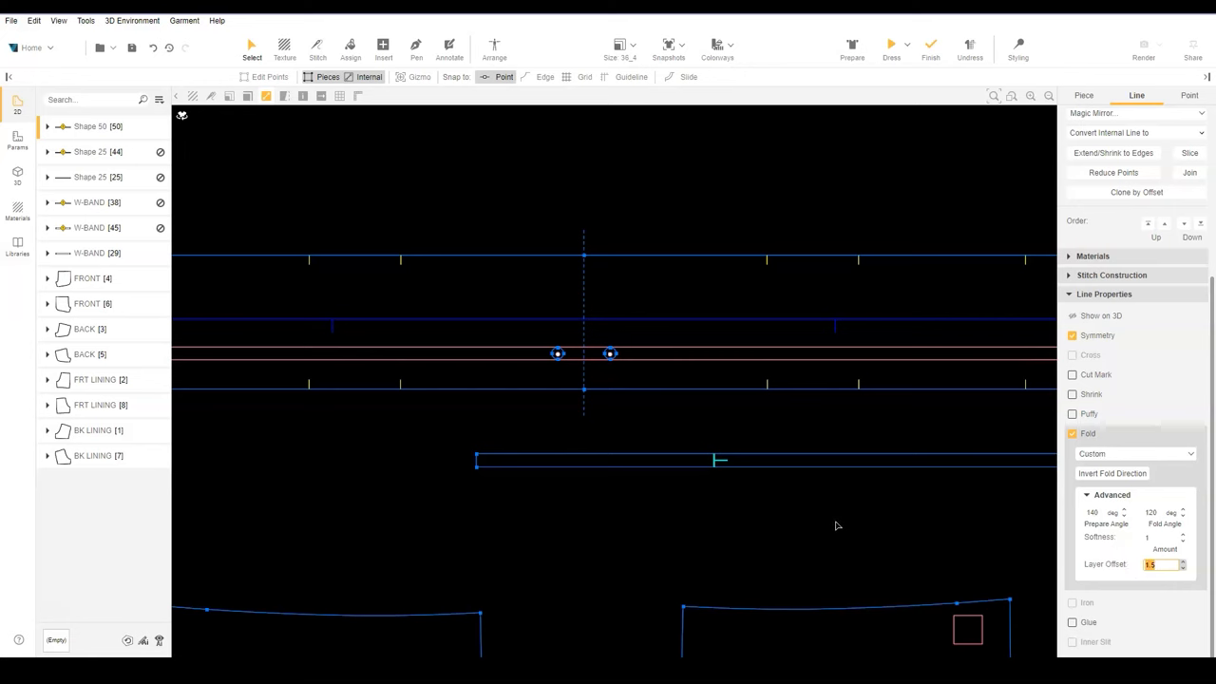
pyautogui.click(550, 530)
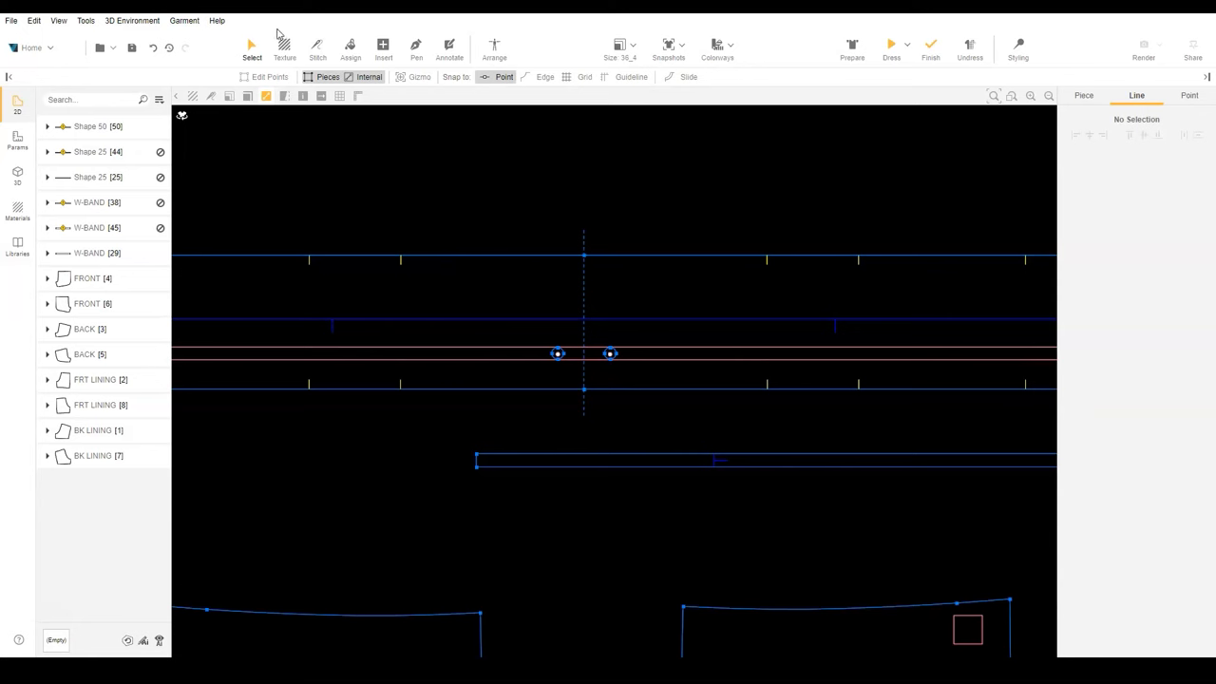
# Add points to the cord strip's edges where its fold line meets them
pyautogui.click(714, 460)
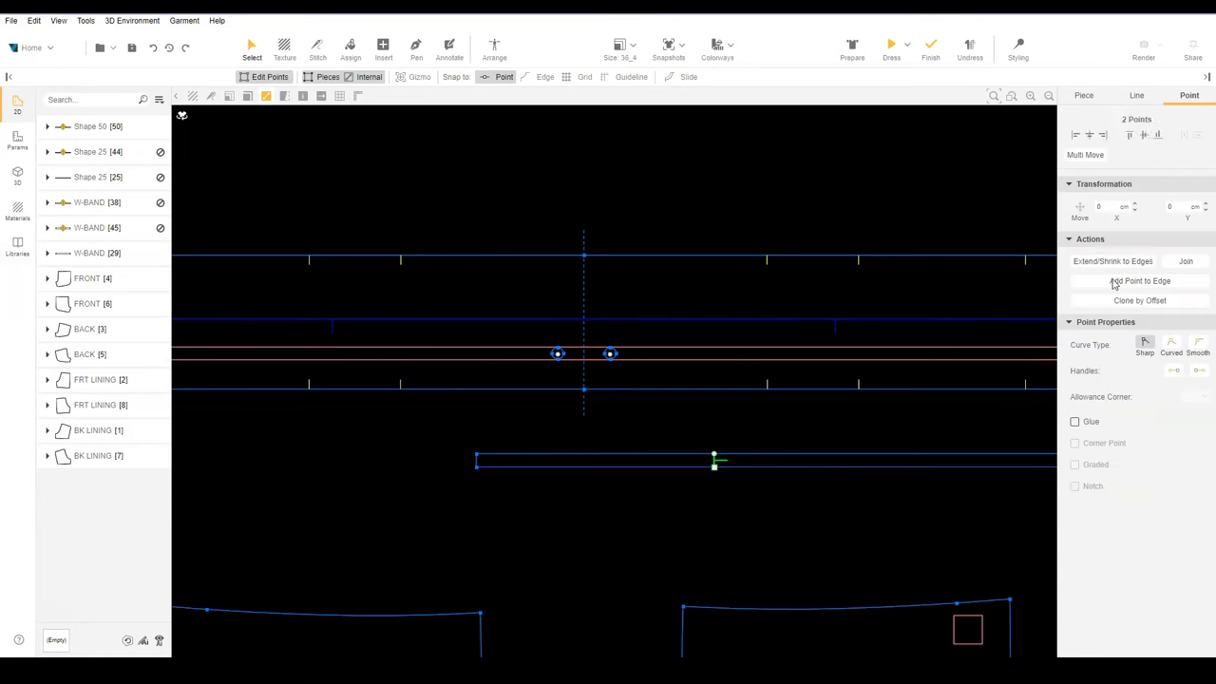
pyautogui.moveTo(574, 183)
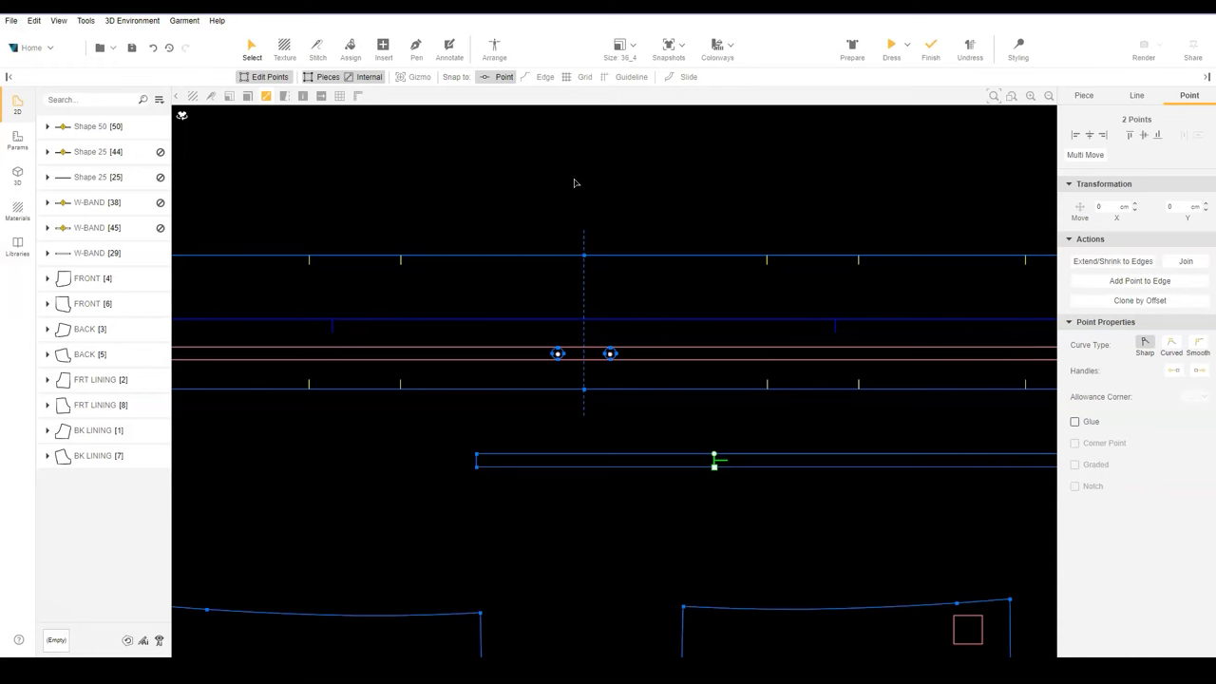
pyautogui.click(403, 109)
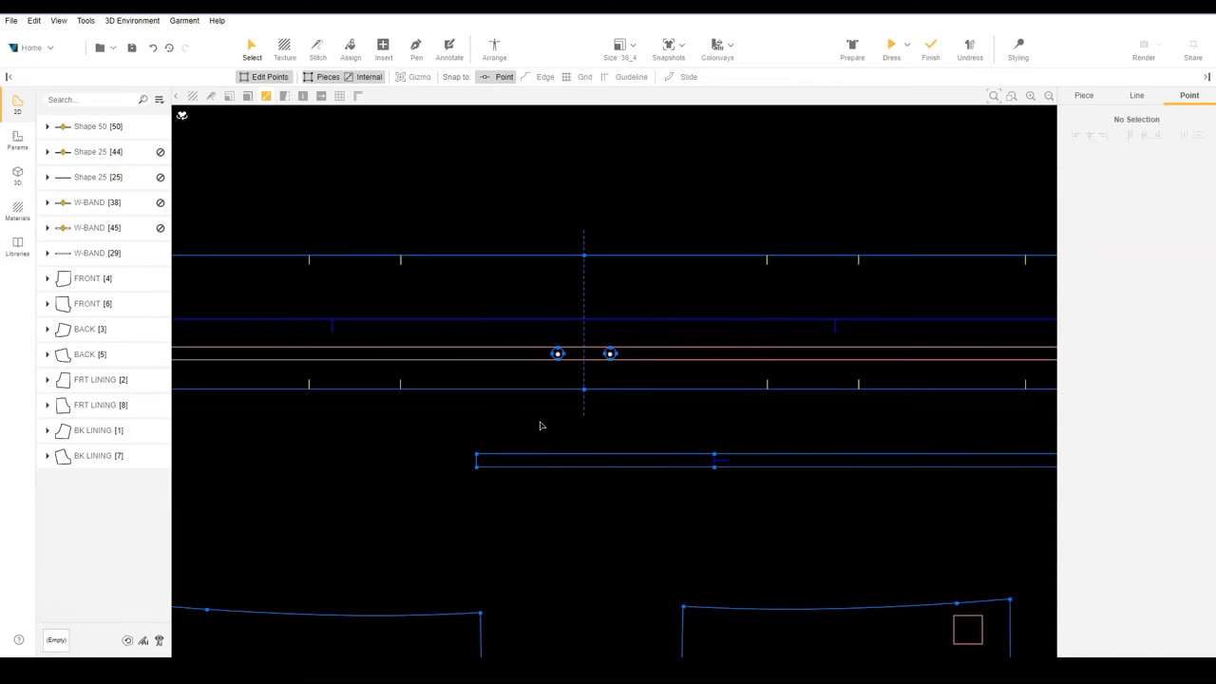
pyautogui.click(91, 253)
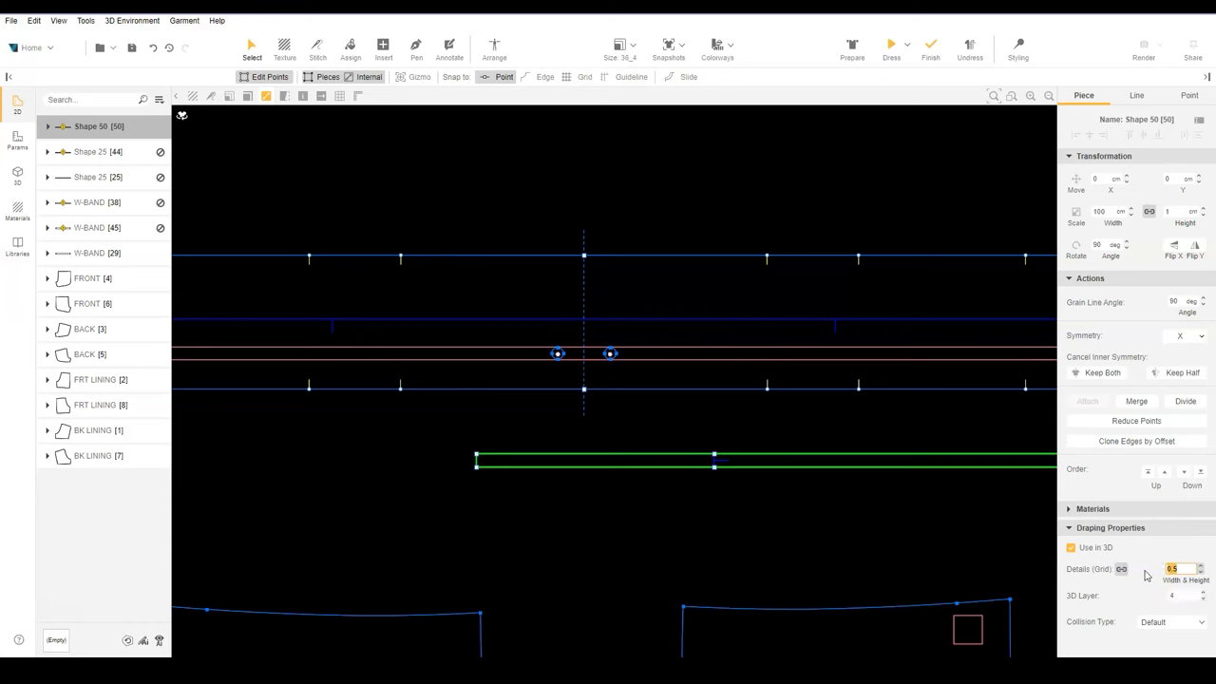
pyautogui.click(725, 513)
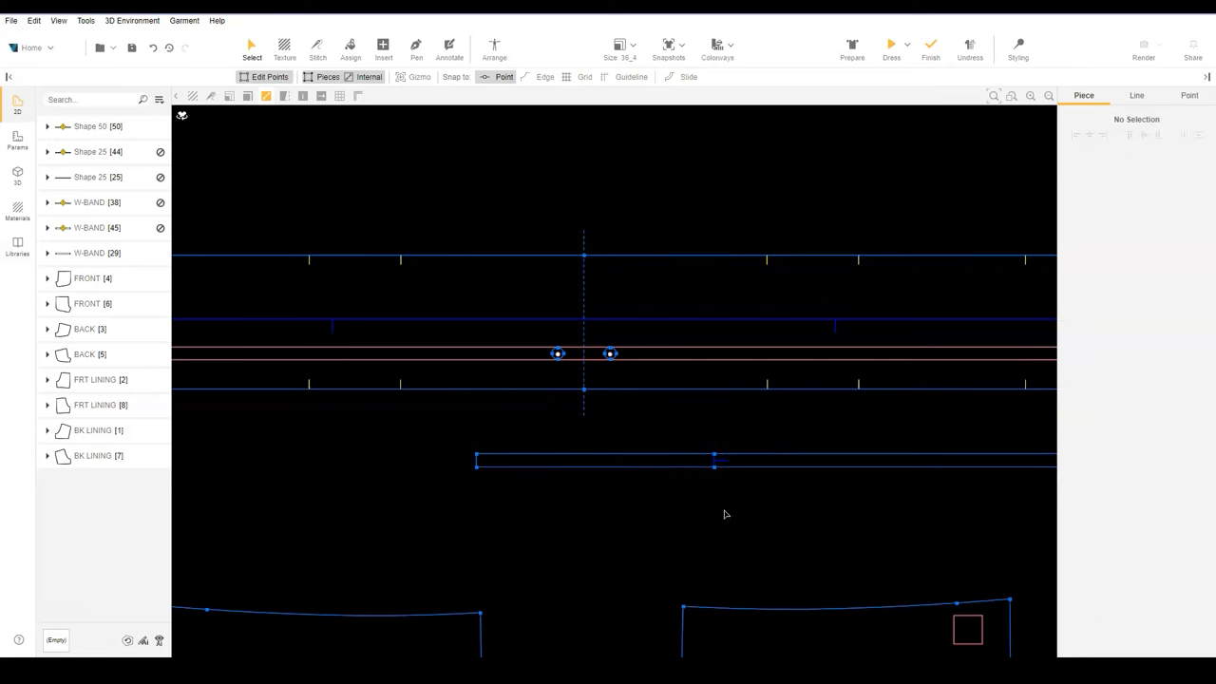
# Stitch the cord strip's new edge points to the waistband eyelets
pyautogui.click(317, 47)
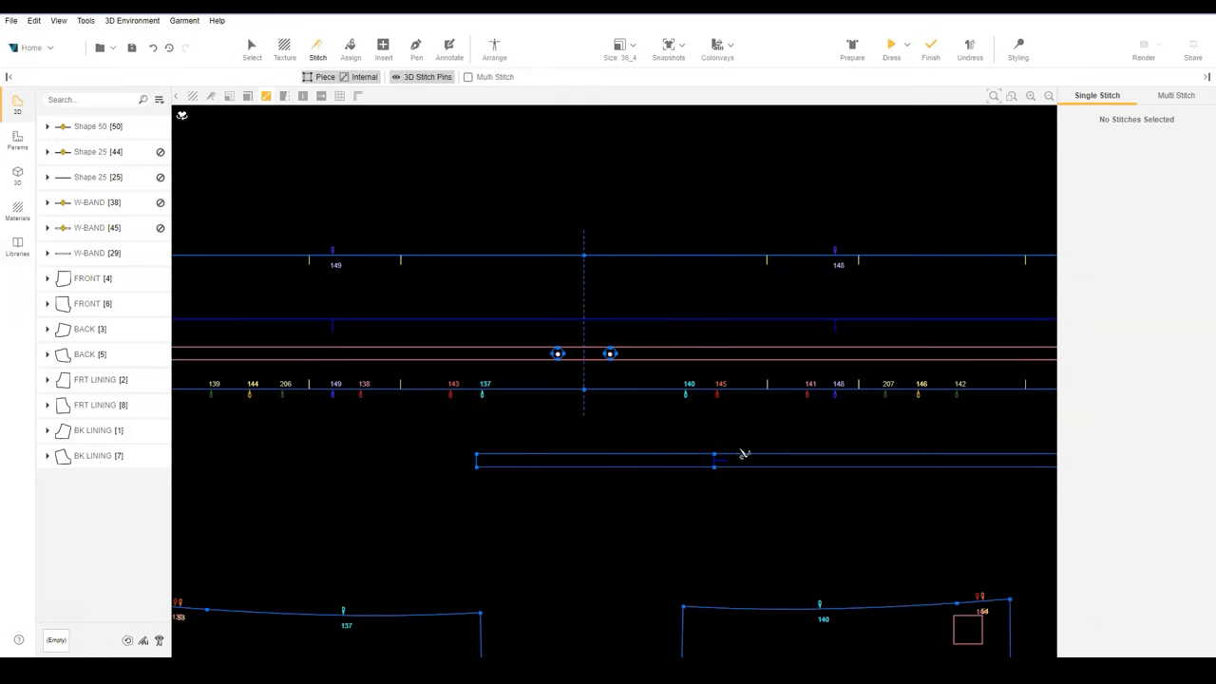
pyautogui.click(715, 461)
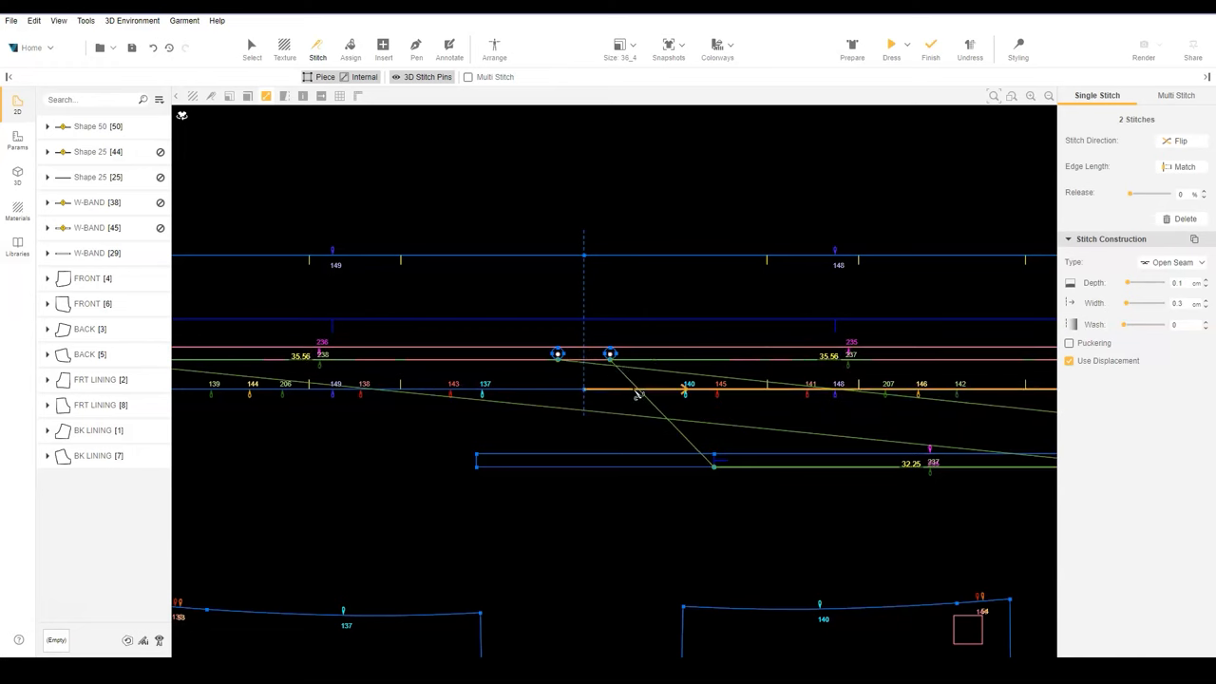
pyautogui.click(251, 48)
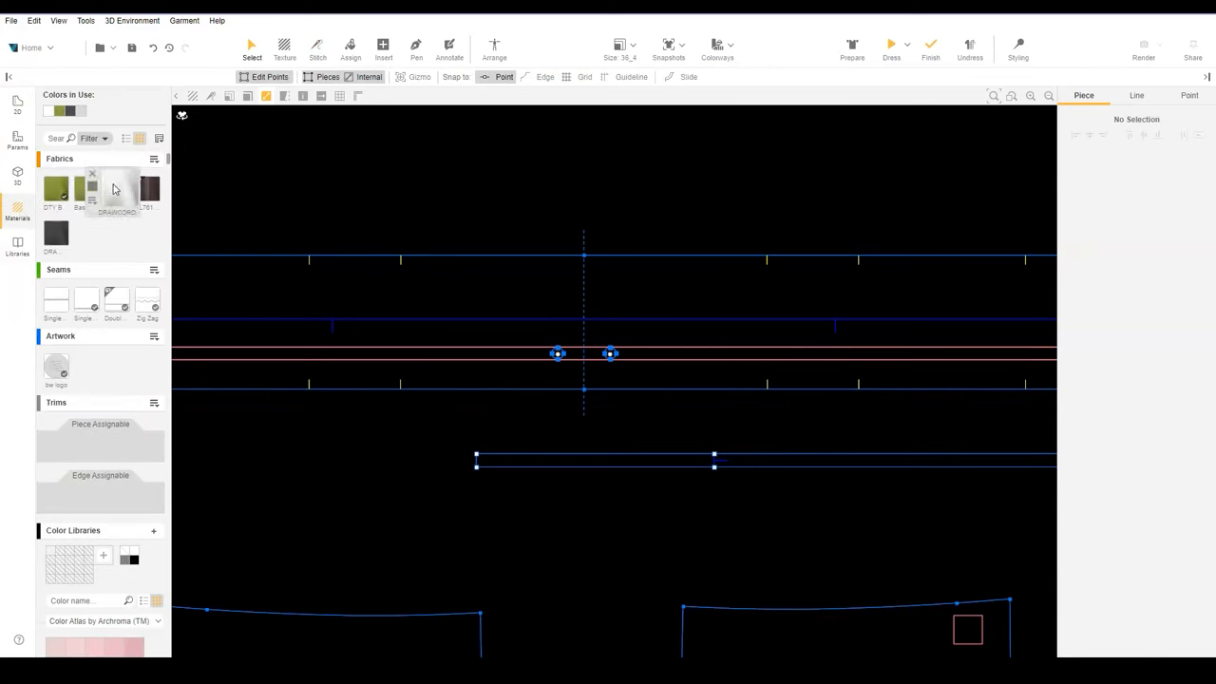
# Arrange the cord piece at the avatar's Low Waist position
pyautogui.click(112, 188)
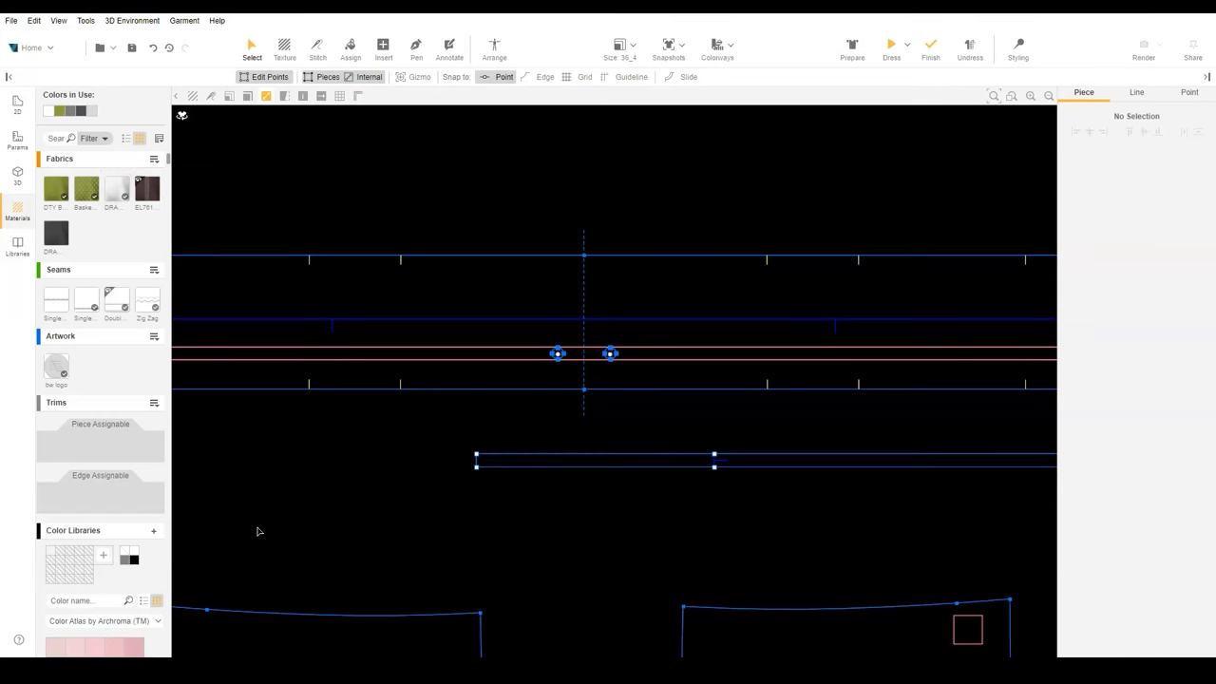
pyautogui.click(494, 48)
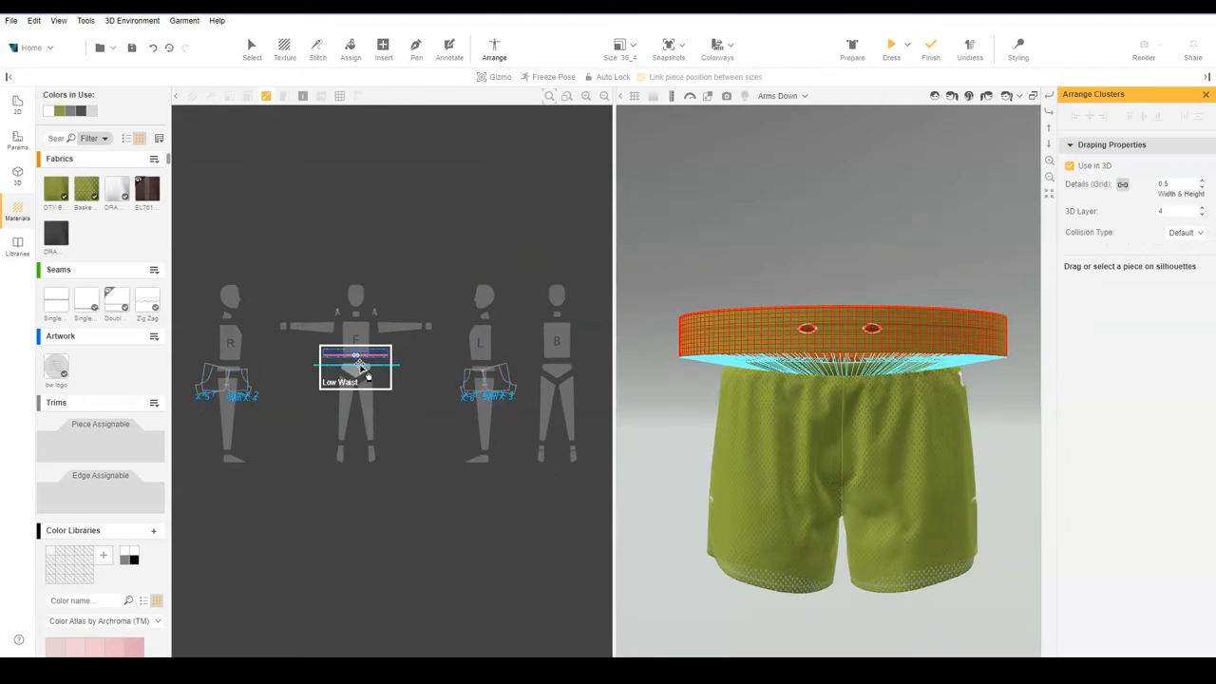
pyautogui.click(355, 368)
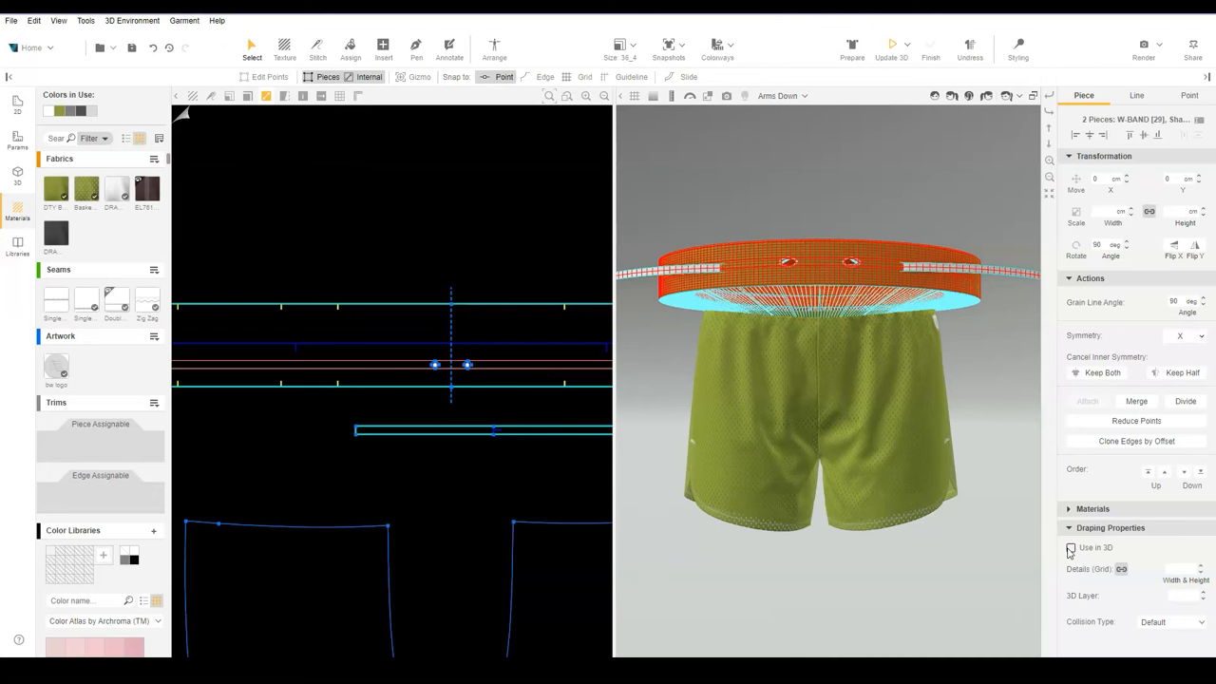
# Uncheck Use in 3D for the waistband and cord, then select the shorts body pieces
pyautogui.click(1071, 547)
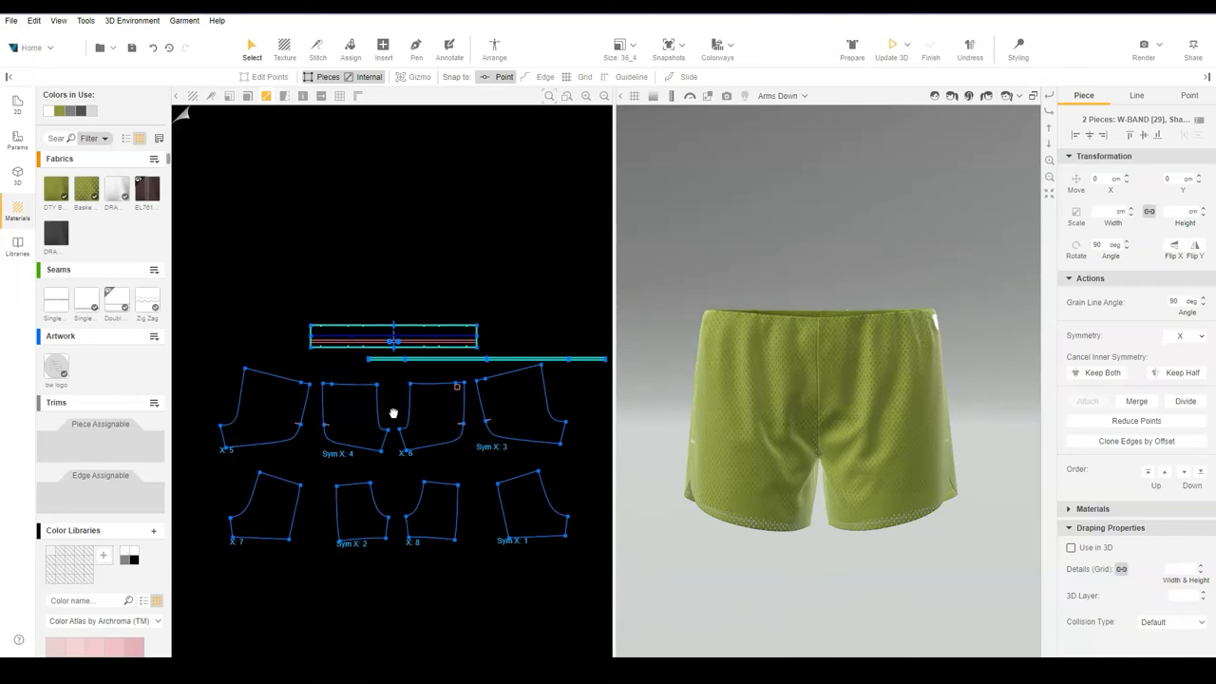
pyautogui.moveTo(212, 399); pyautogui.dragTo(516, 555)
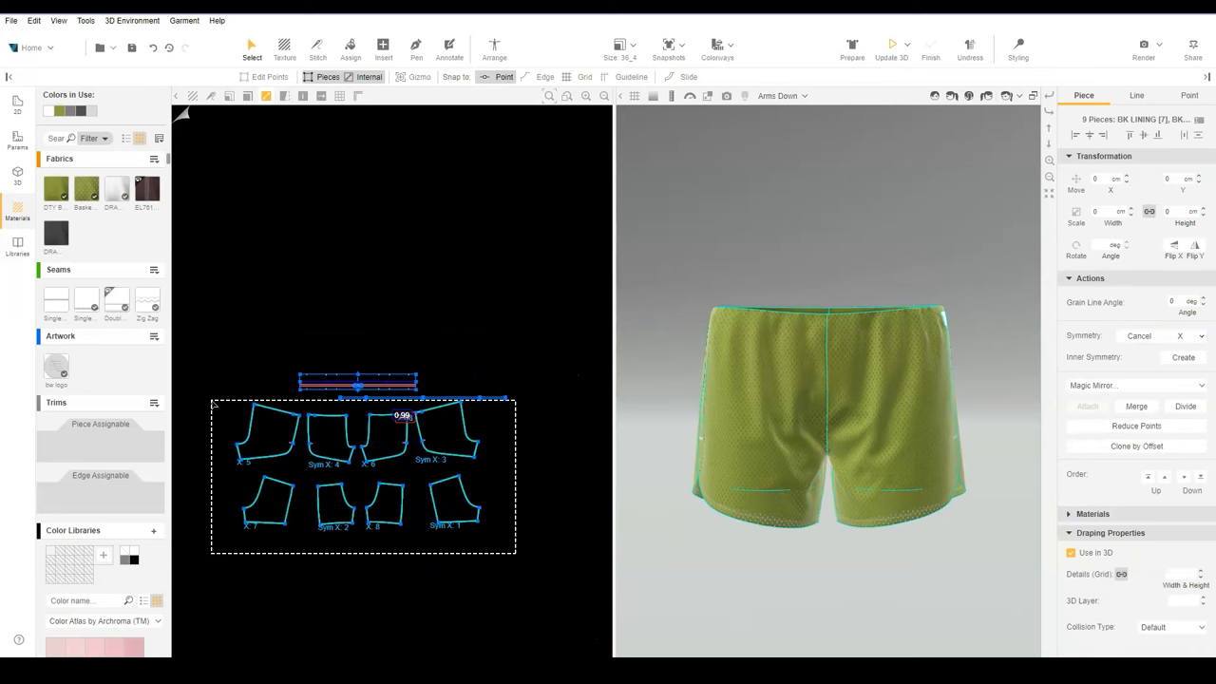
pyautogui.click(1018, 47)
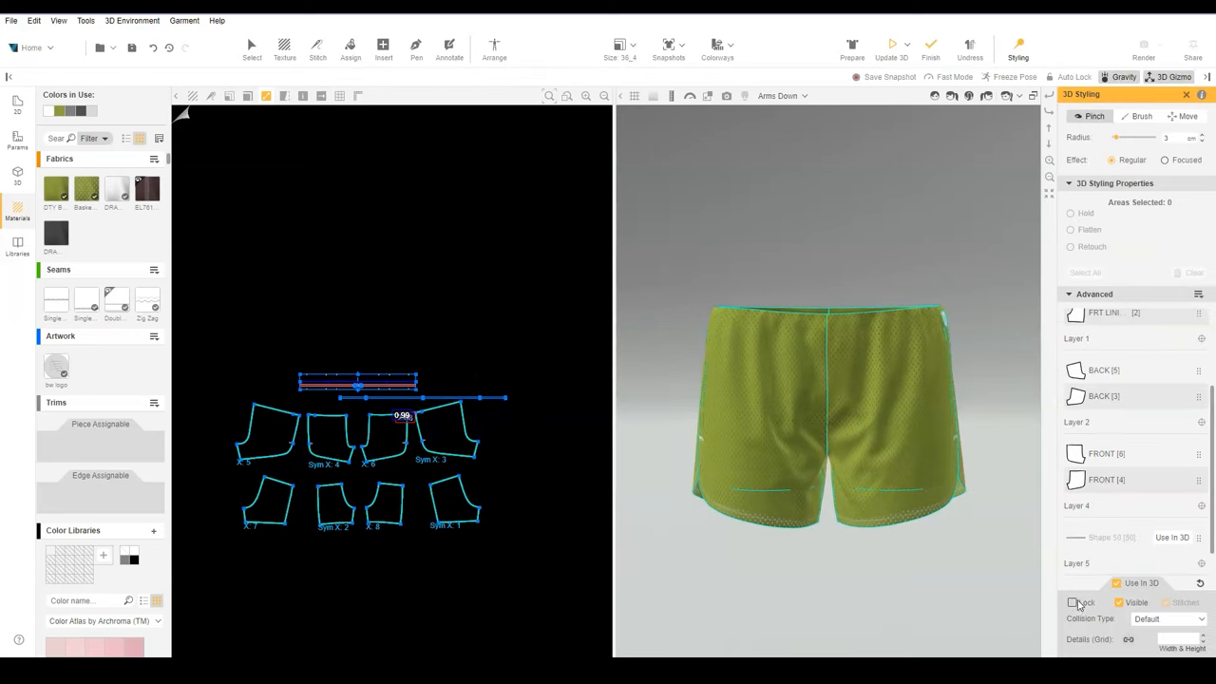
# Re-enable the band and cord in 3D and dress so the drawcord settles
pyautogui.click(1071, 603)
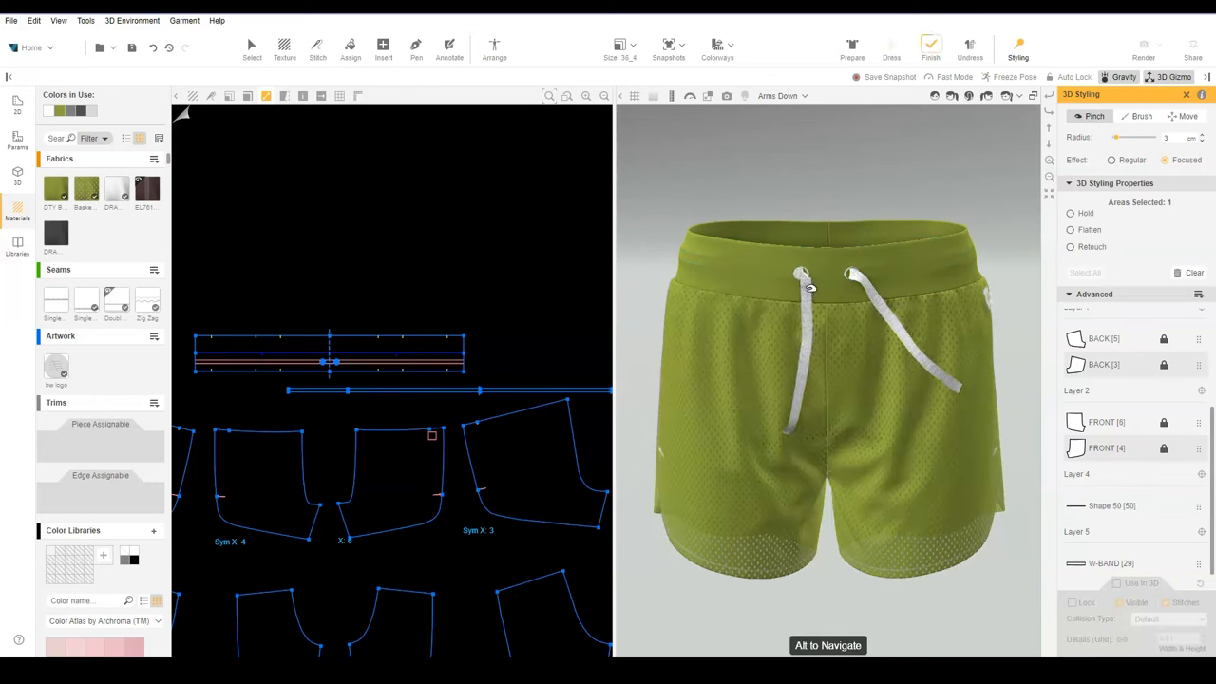
pyautogui.click(850, 342)
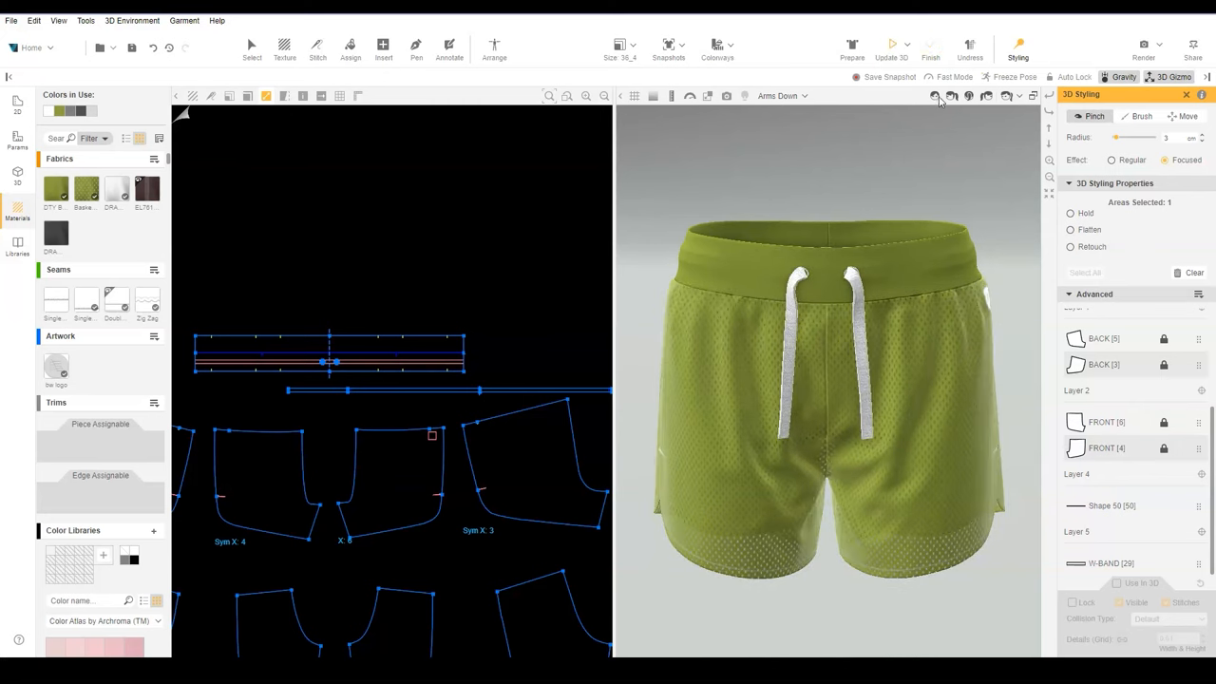
# Leave 3D styling and open the seam type choices for the two waistband internal lines
pyautogui.click(251, 46)
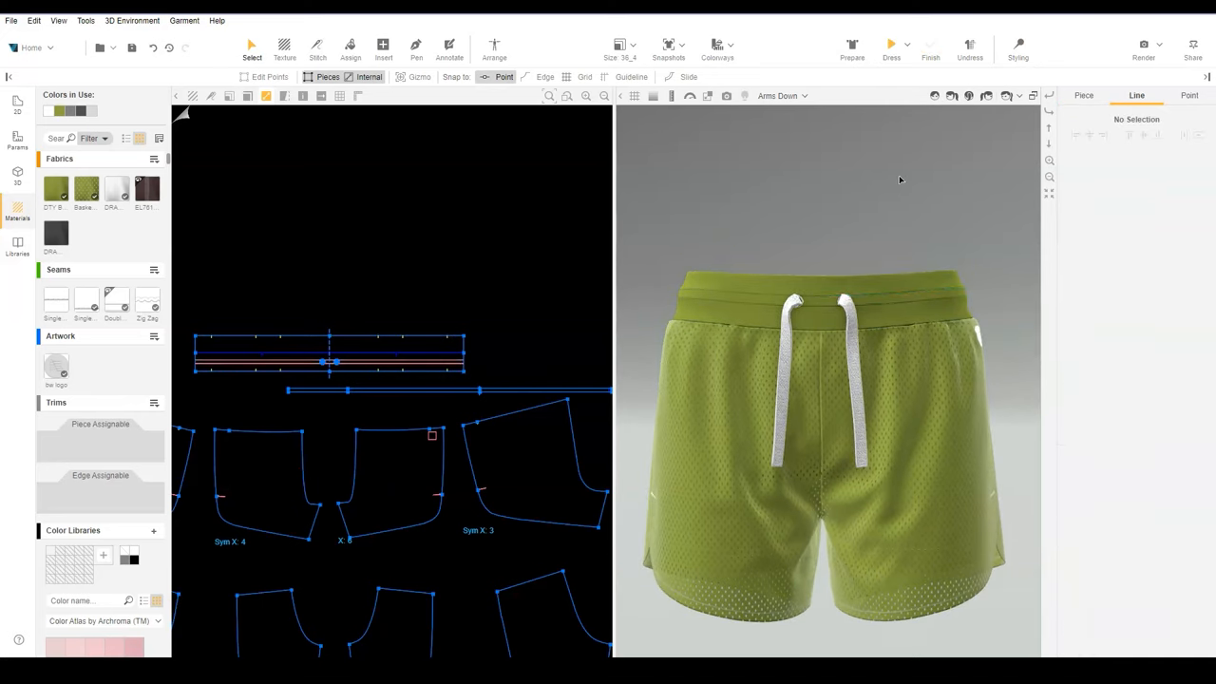
pyautogui.scroll(3)
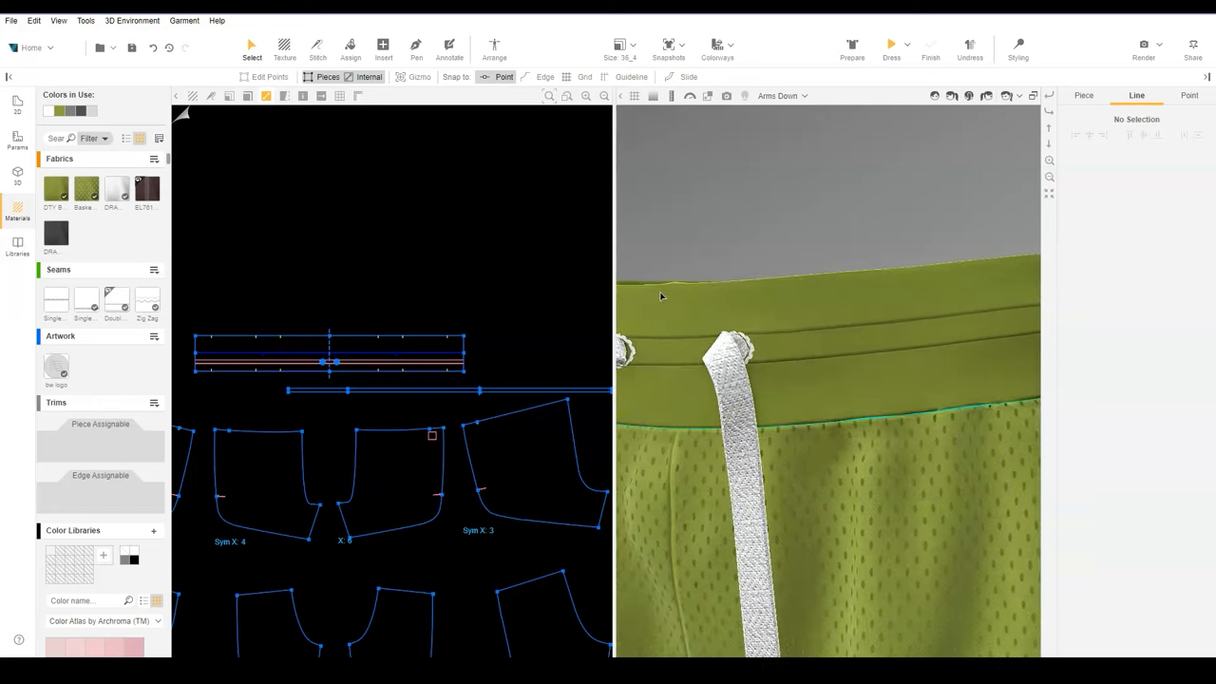
pyautogui.click(330, 360)
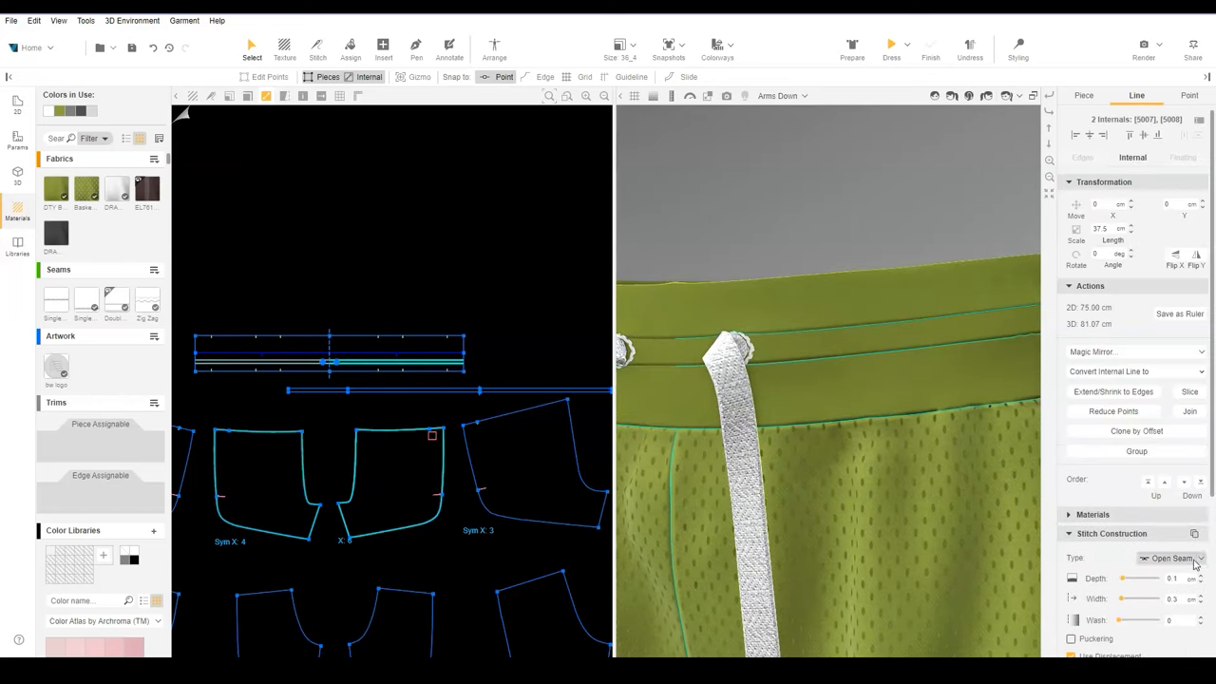
pyautogui.click(1174, 558)
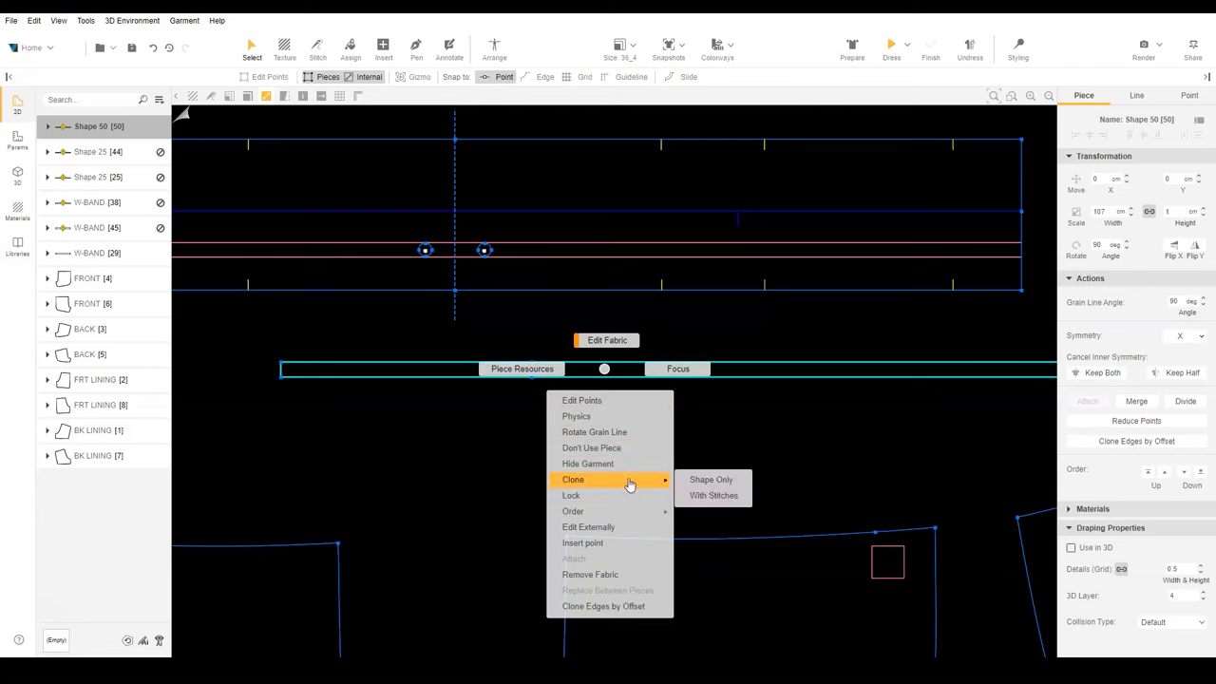
# Clone the Shape 50 cord piece as Shape Only and edit the copy's height
pyautogui.click(711, 479)
pyautogui.write('2')
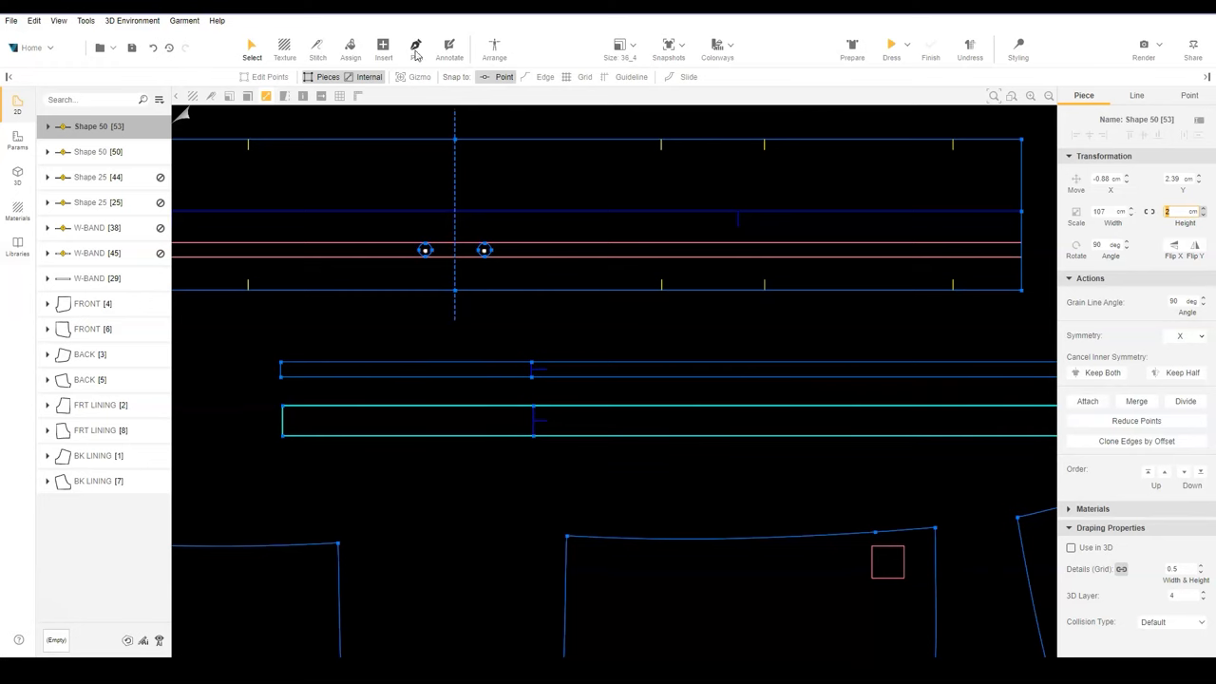
pyautogui.click(416, 45)
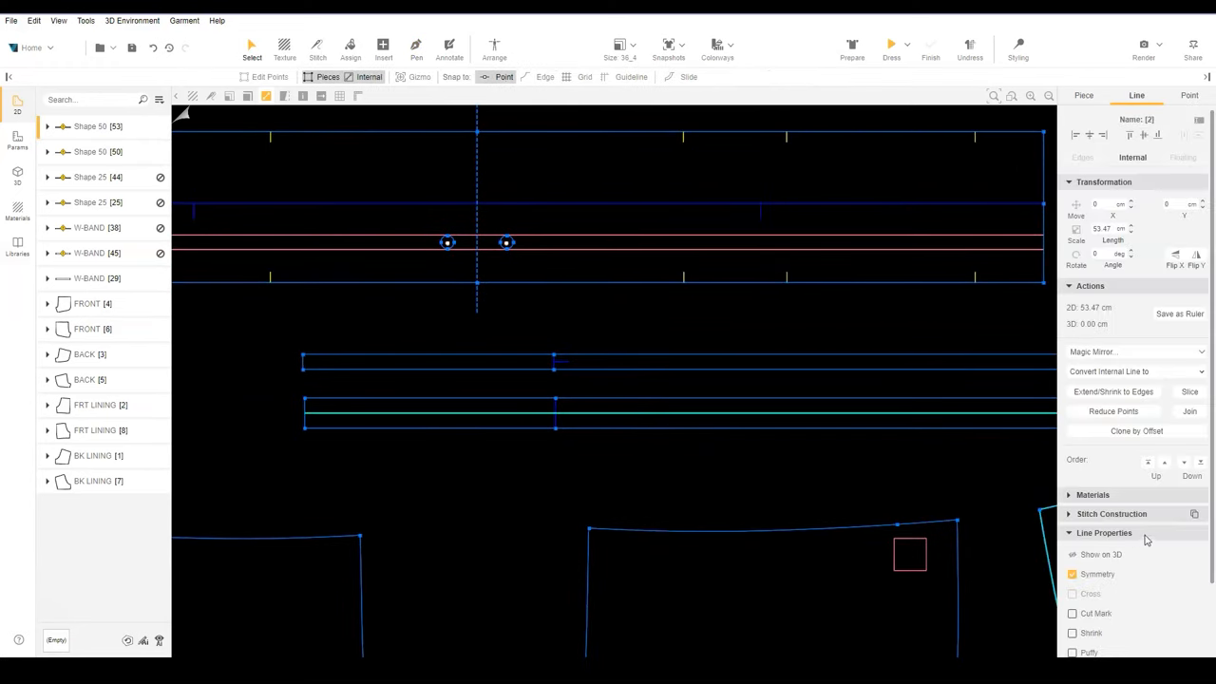
# Enable Fold with a Soft fold type on the copied cord's lines, then select Shape 50
pyautogui.click(1071, 581)
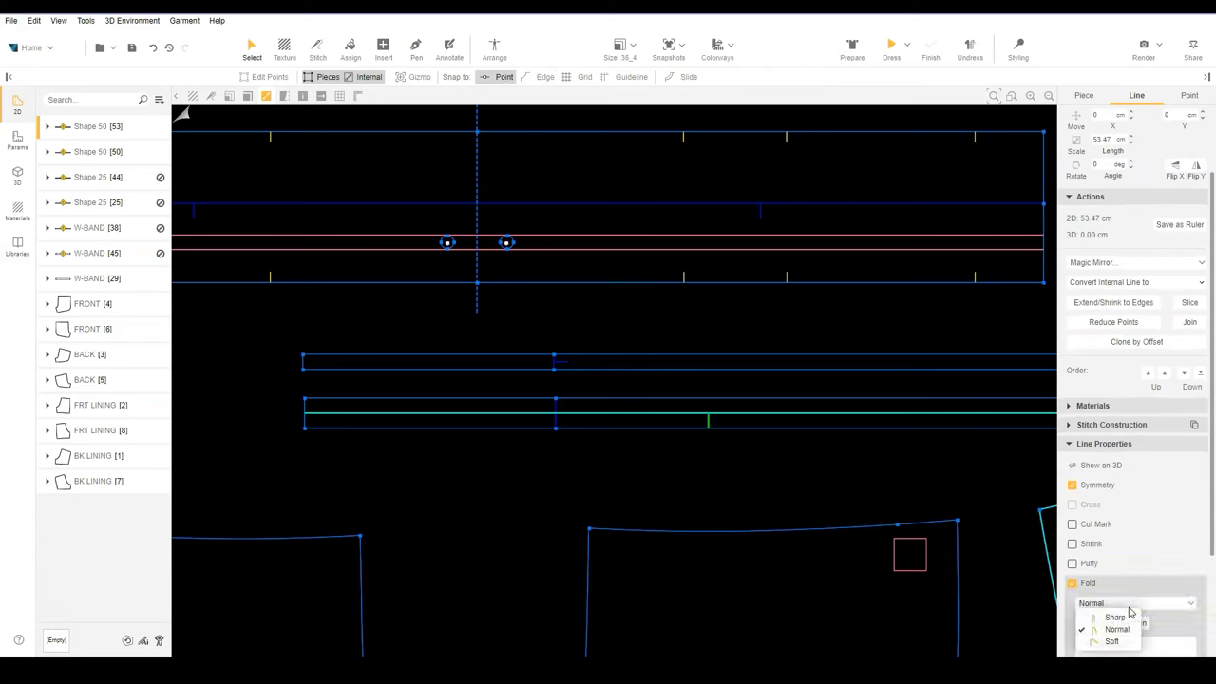
pyautogui.click(1111, 642)
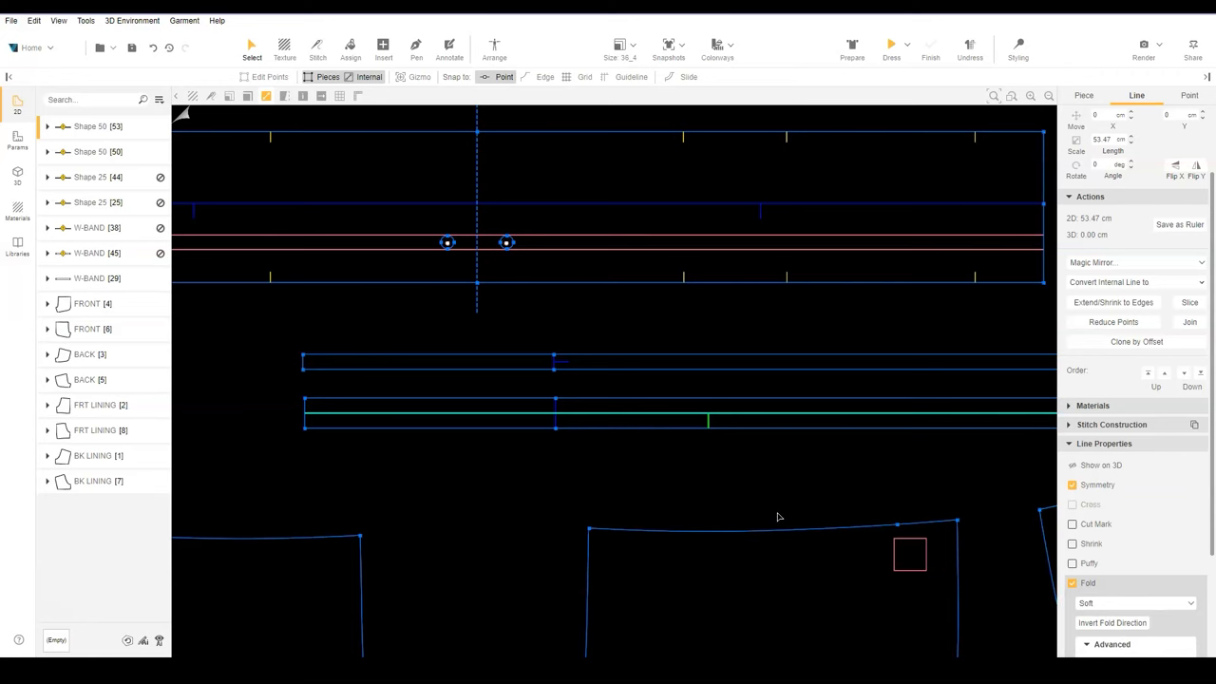
pyautogui.click(318, 48)
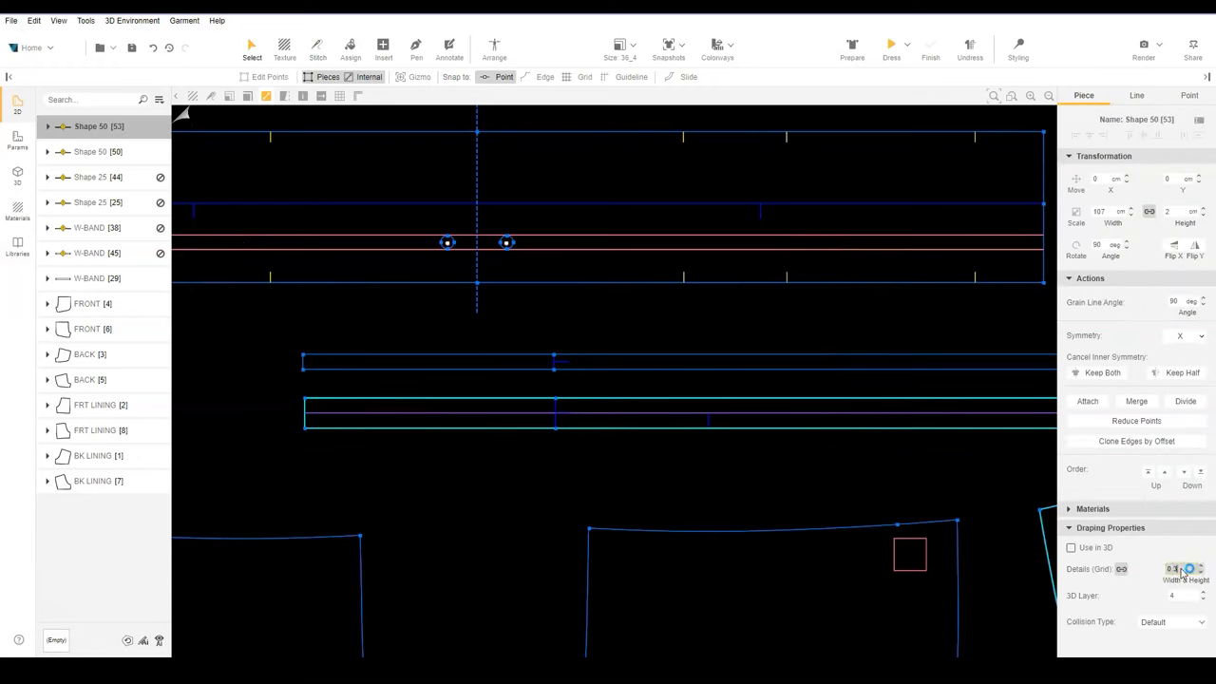
# Show the 3D window beside the pattern and run Prepare to place the drawcord pieces
pyautogui.click(661, 323)
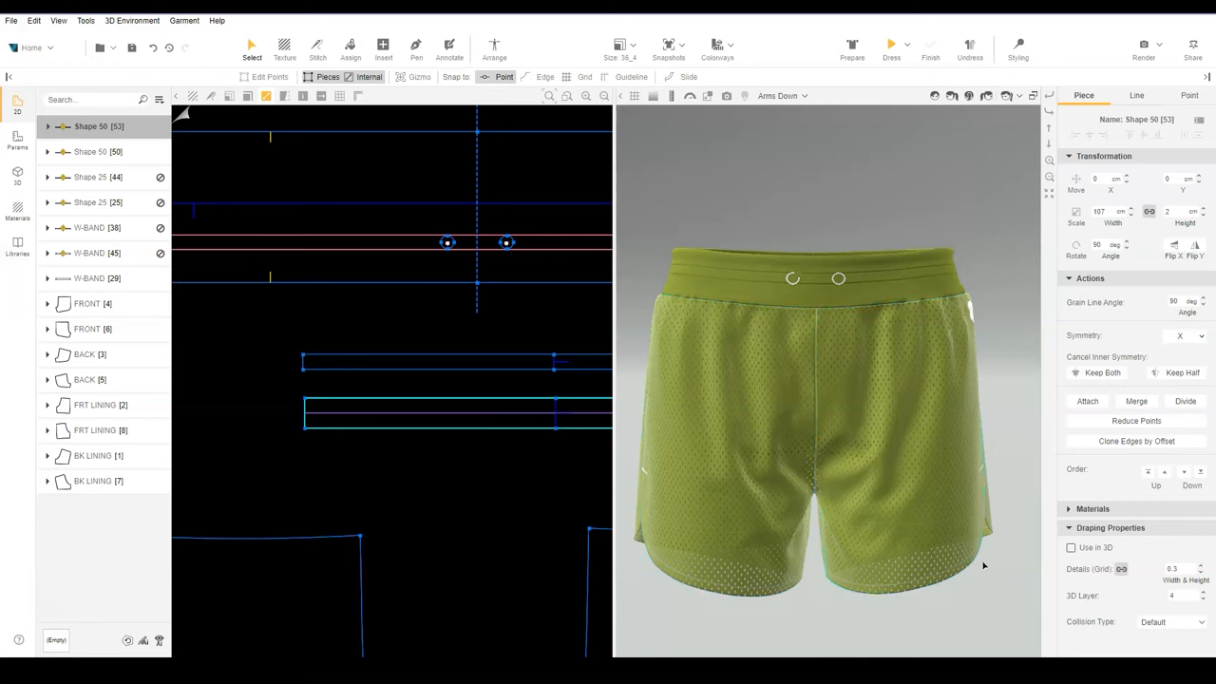
pyautogui.click(1071, 549)
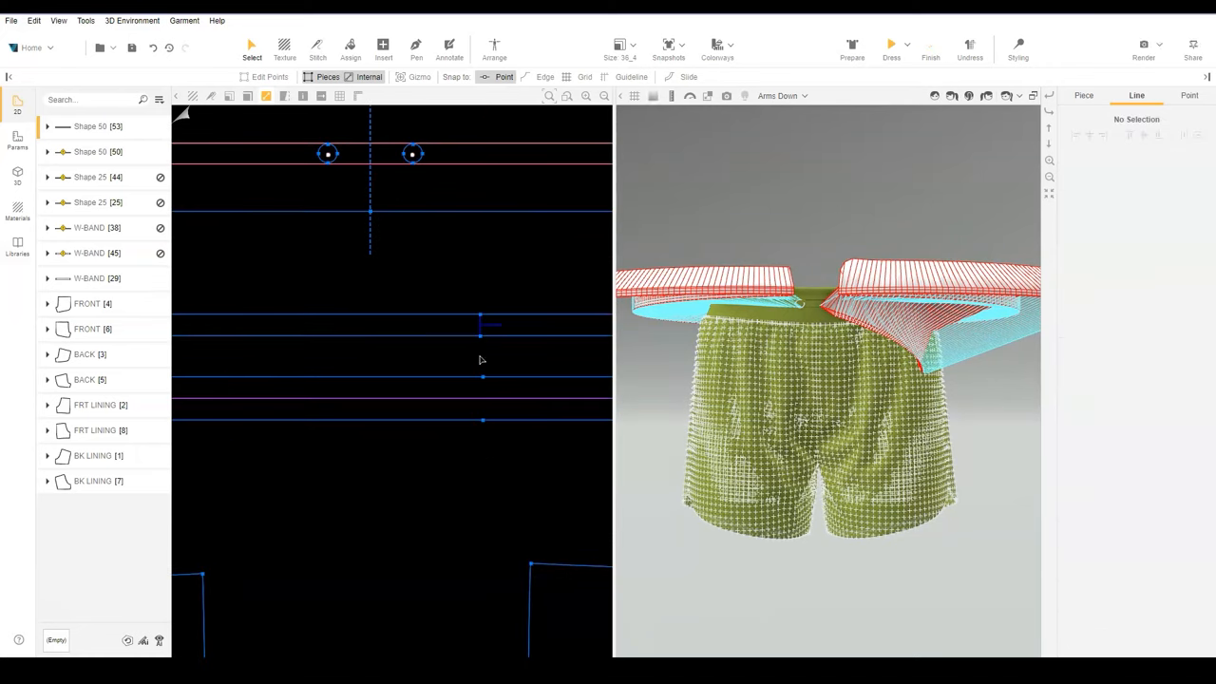
# Select the cord's internal line, run Finish to drape it, enter Styling and show the Materials library
pyautogui.click(416, 46)
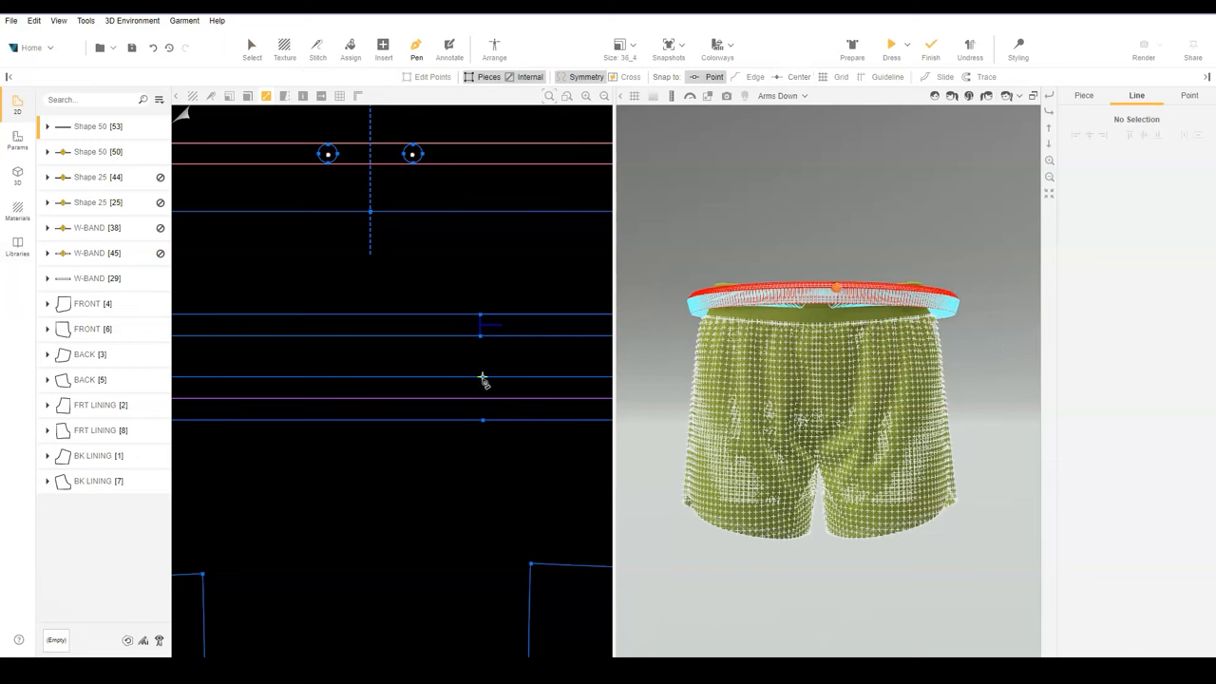
pyautogui.click(483, 390)
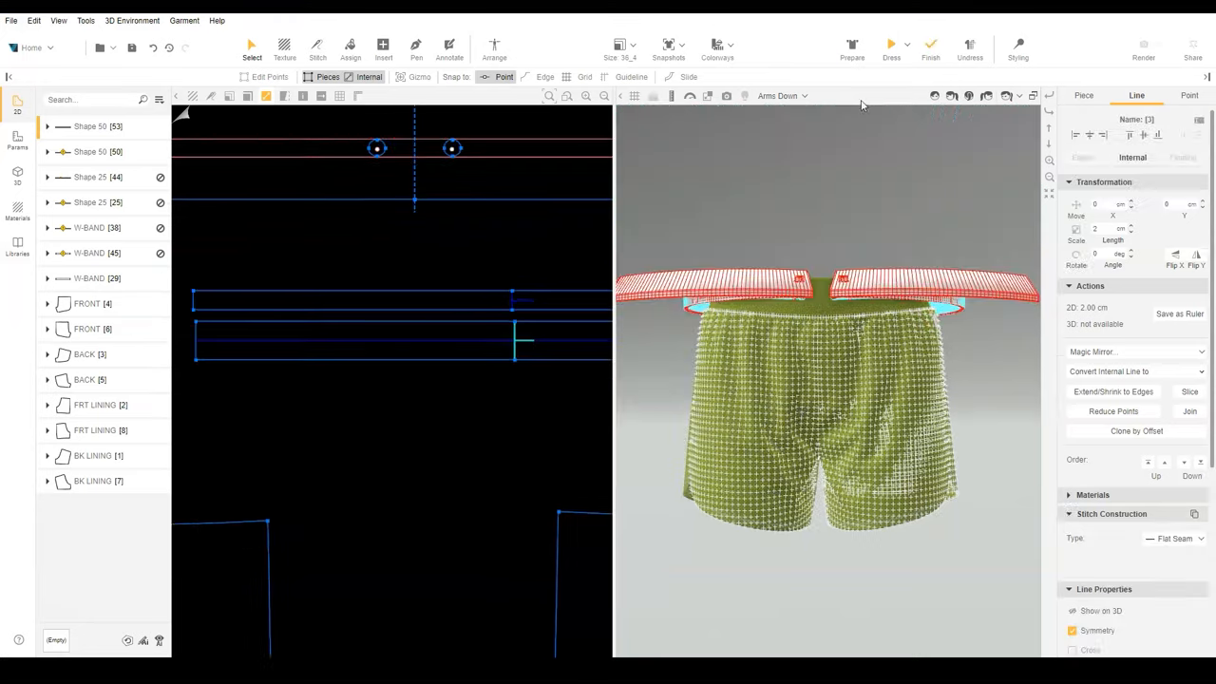
pyautogui.click(929, 45)
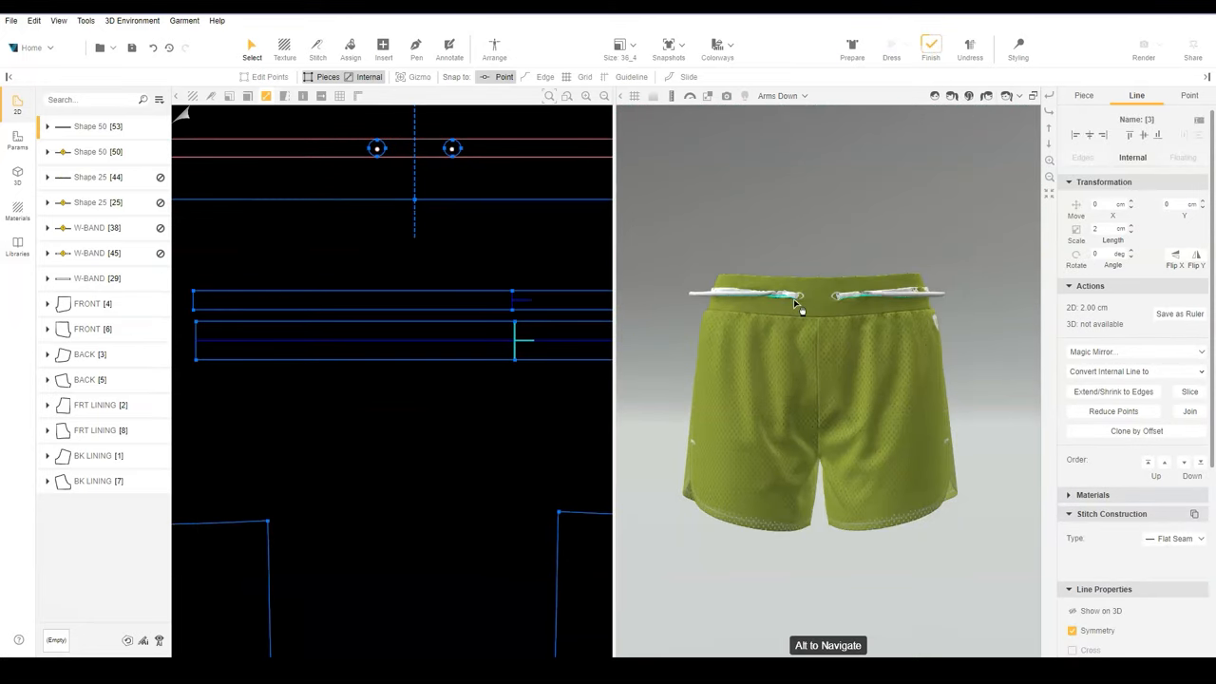
pyautogui.click(1018, 45)
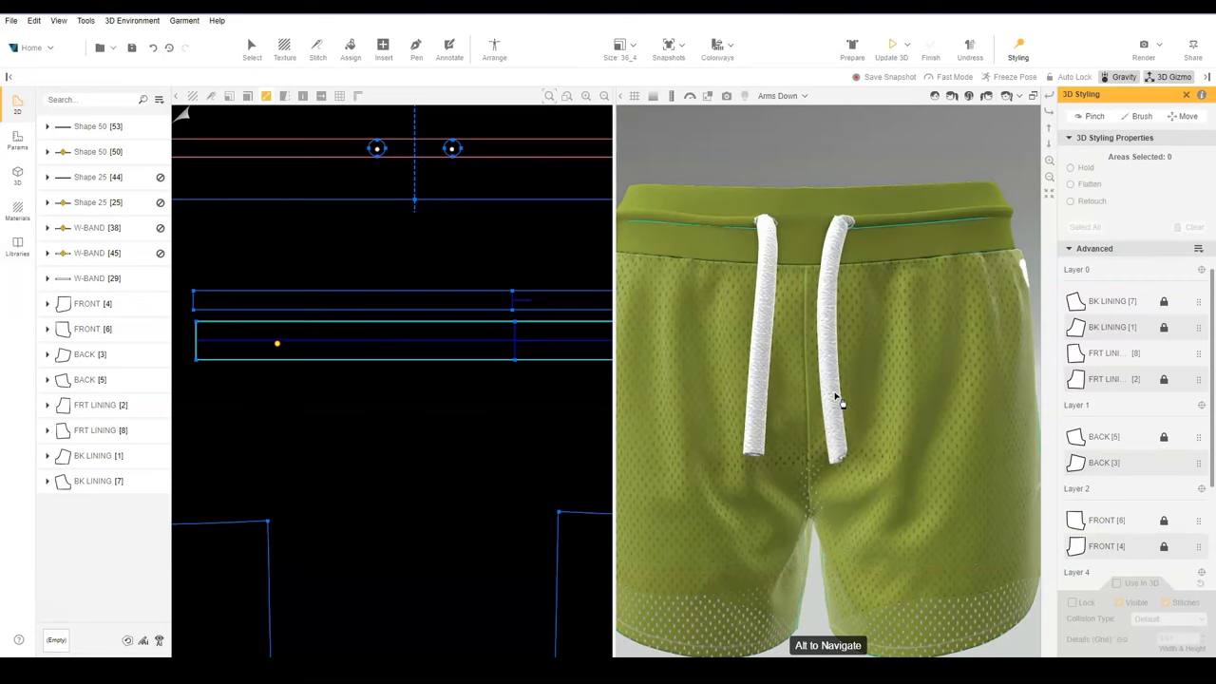
pyautogui.click(18, 213)
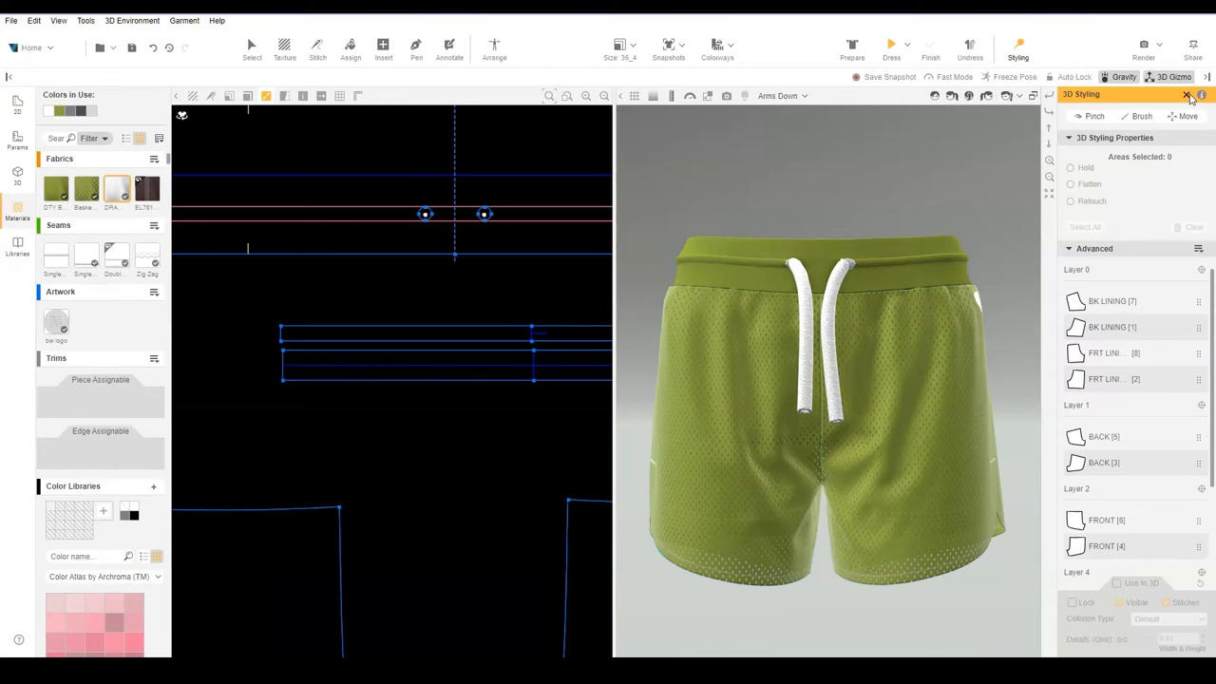
# Set DRAWCORD 1 fabric physics to Twill Cotton Elastane 168 gr and confirm
pyautogui.click(1185, 95)
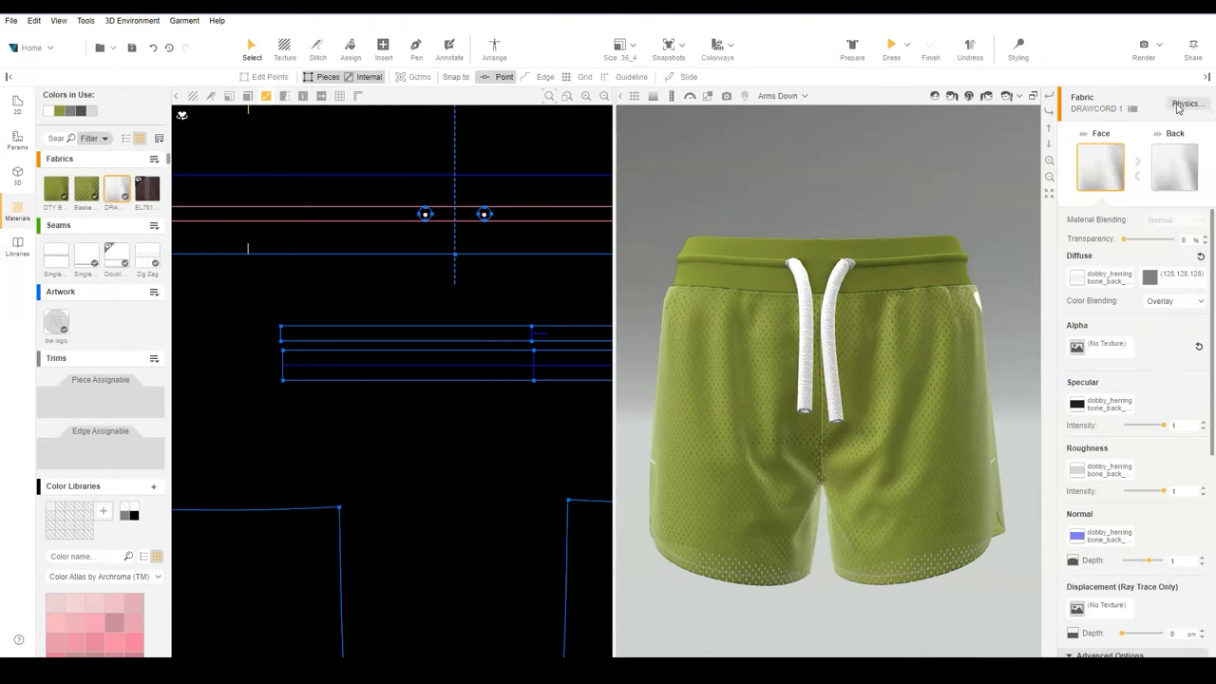
pyautogui.click(1186, 102)
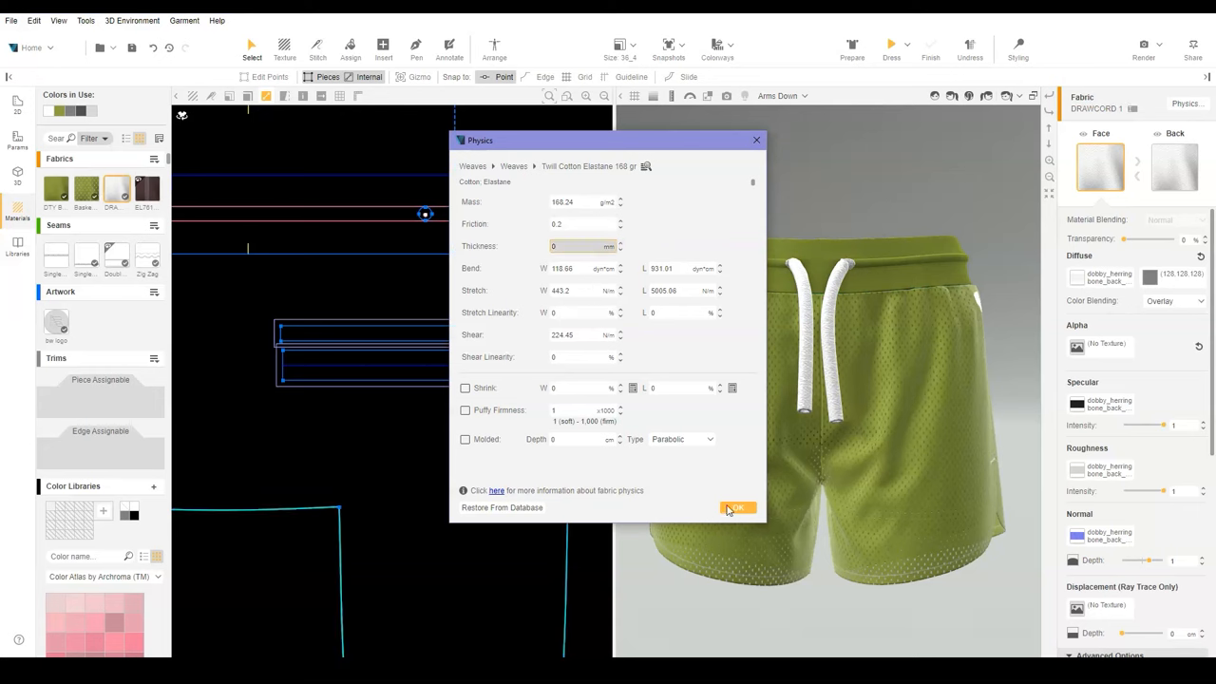
pyautogui.click(737, 507)
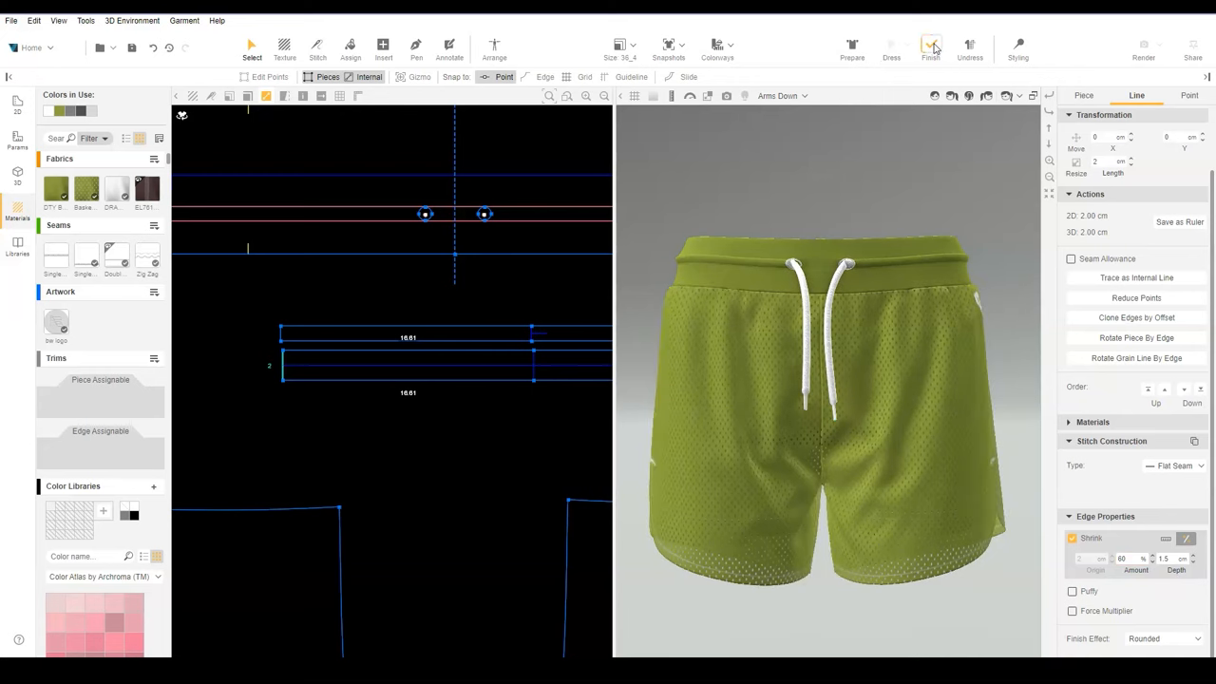
# Clone the drawcord end edge by offset and duplicate the drawcord fabric
pyautogui.click(931, 46)
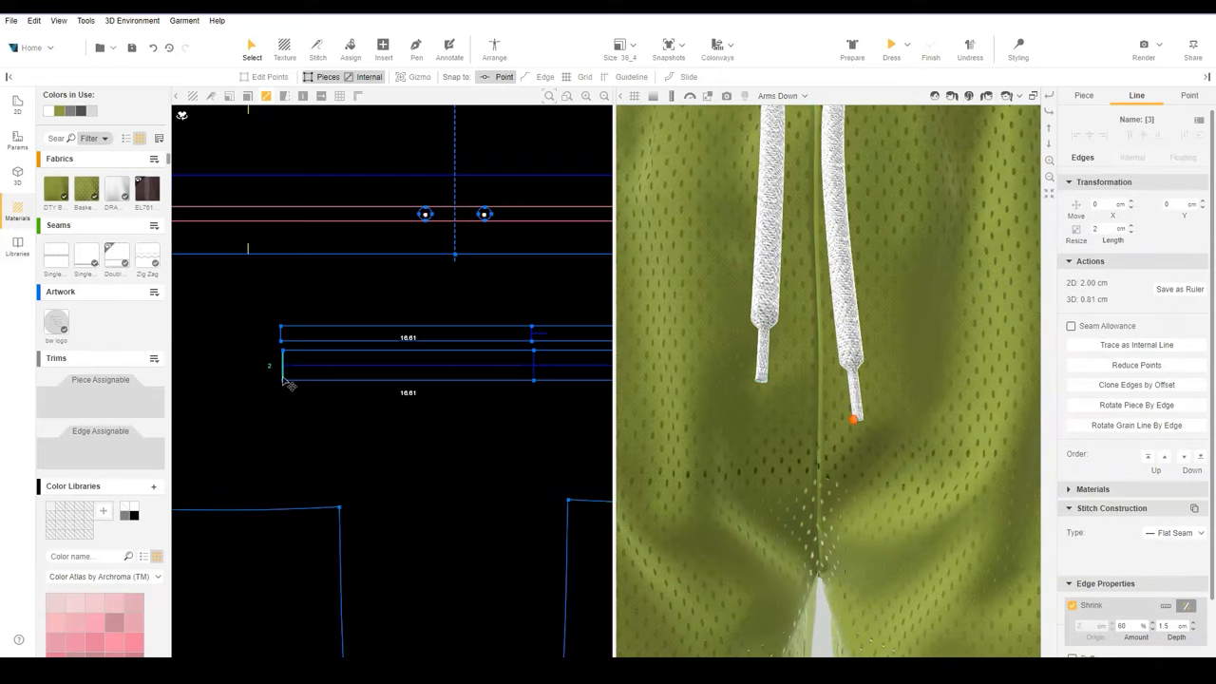
pyautogui.click(1136, 384)
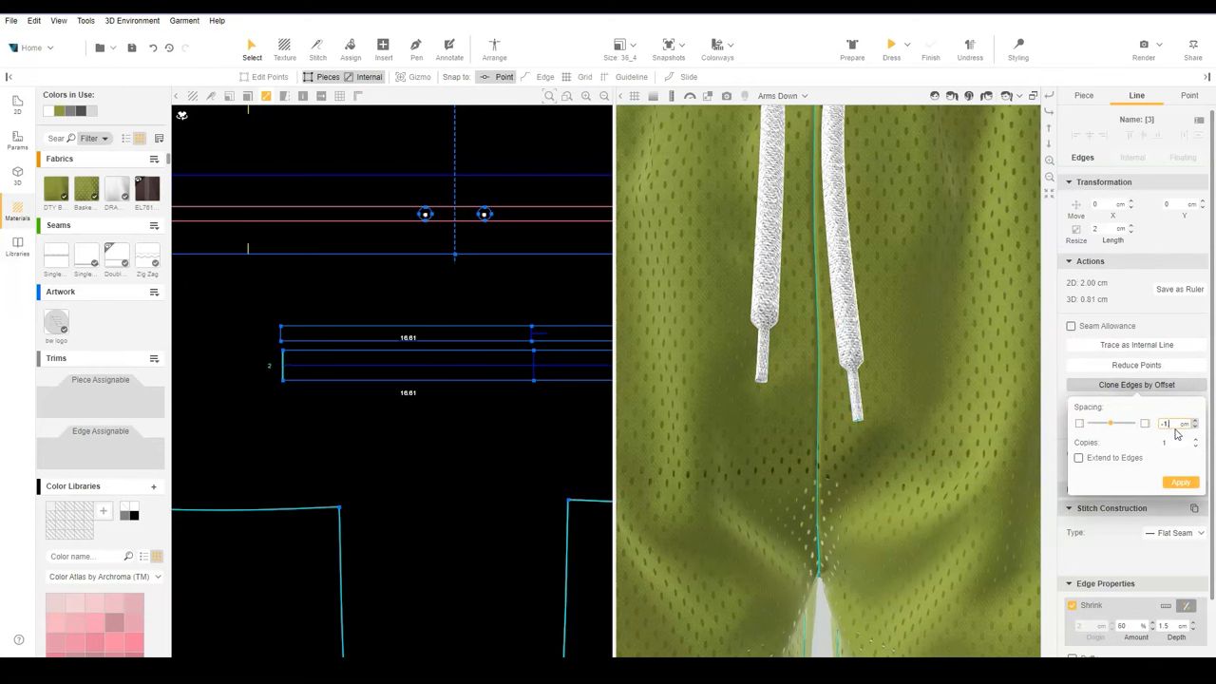
pyautogui.click(1136, 384)
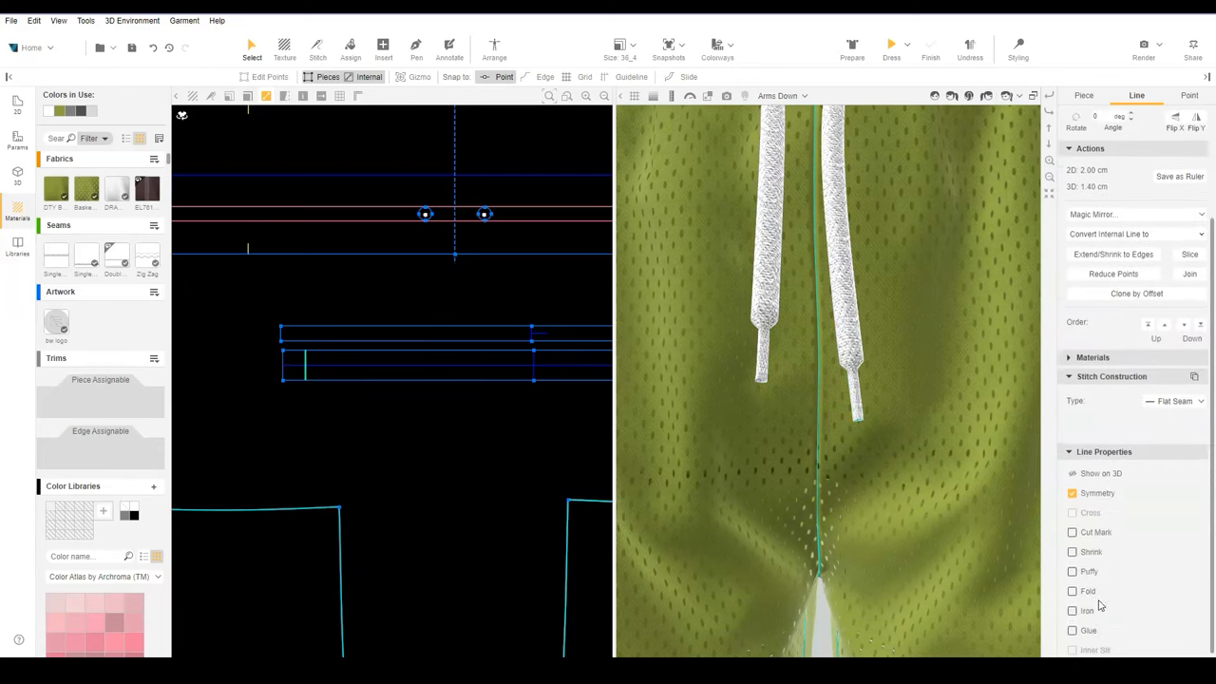
pyautogui.click(1071, 525)
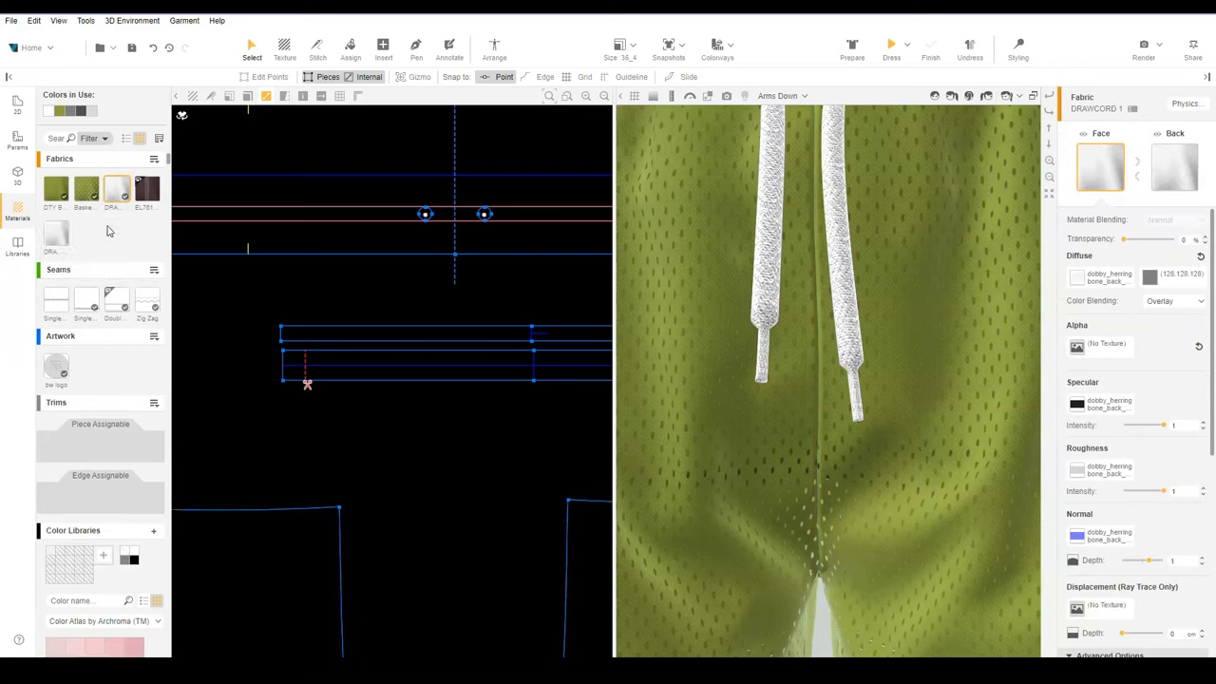
# Select DRAWCORD 2 and clear its specular and roughness texture maps
pyautogui.click(55, 235)
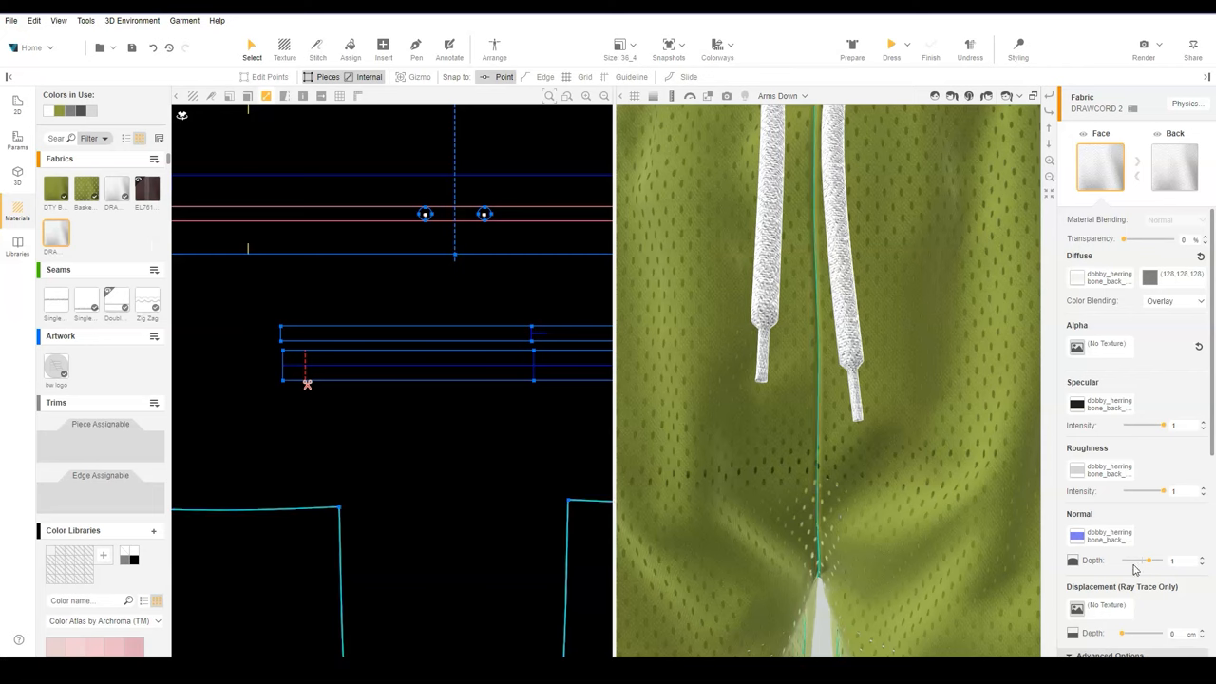
pyautogui.click(349, 45)
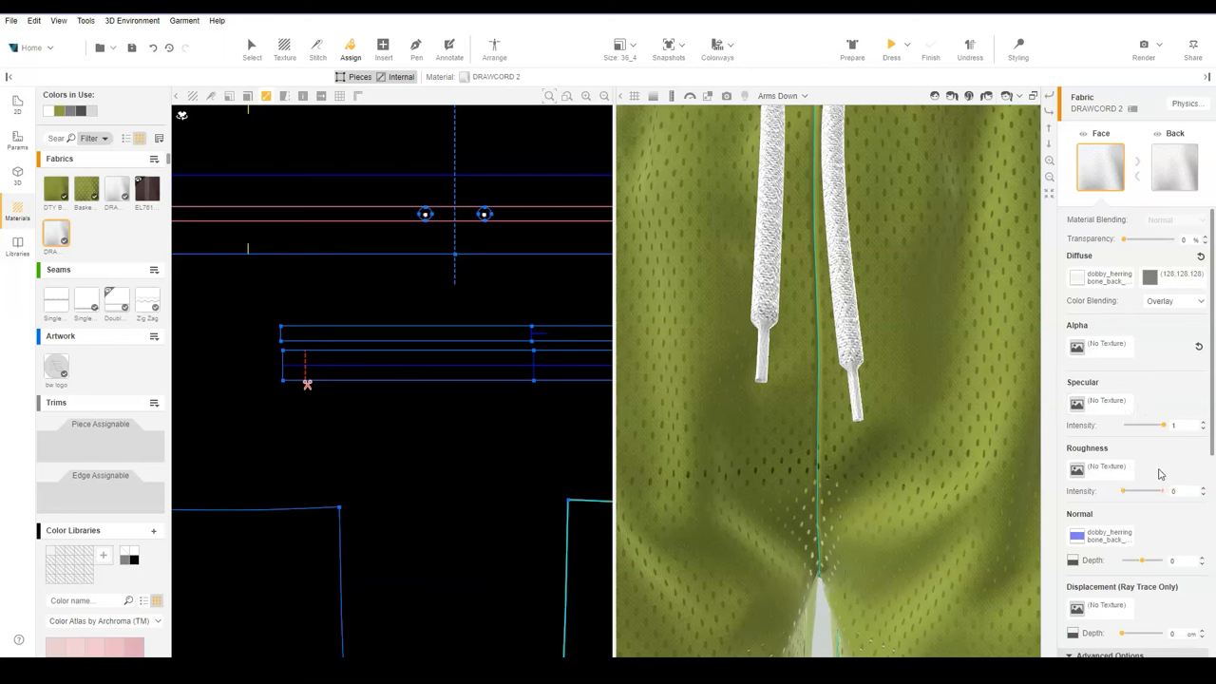
pyautogui.moveTo(1182, 484)
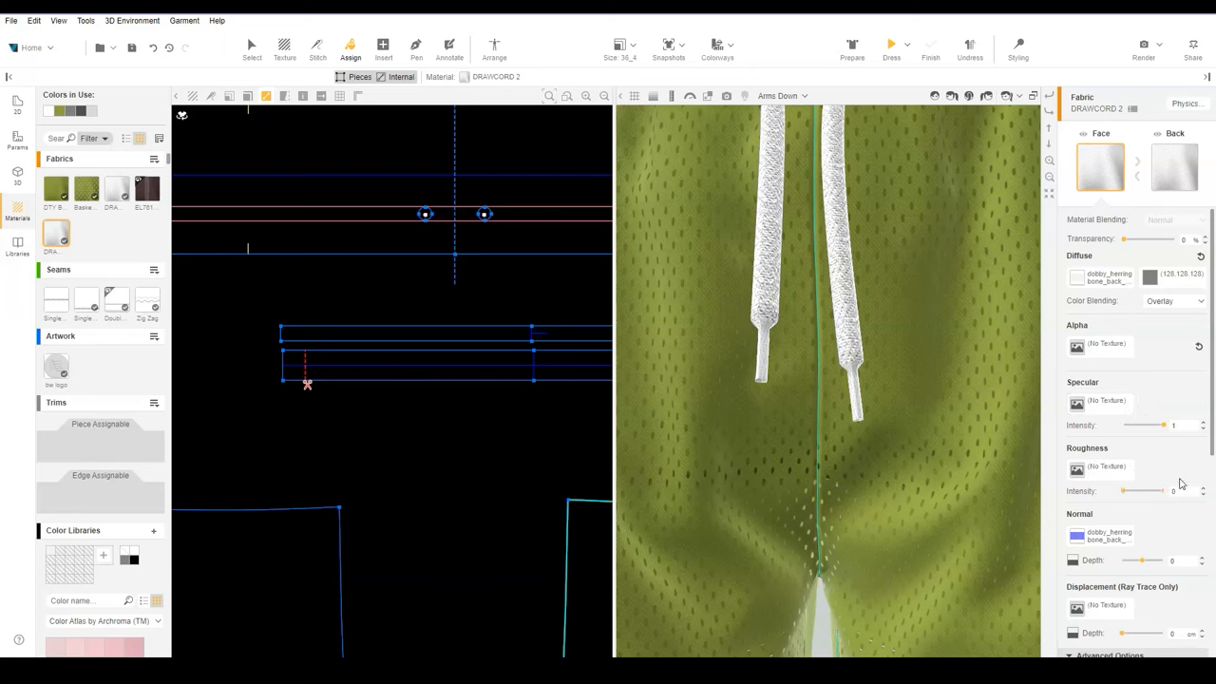